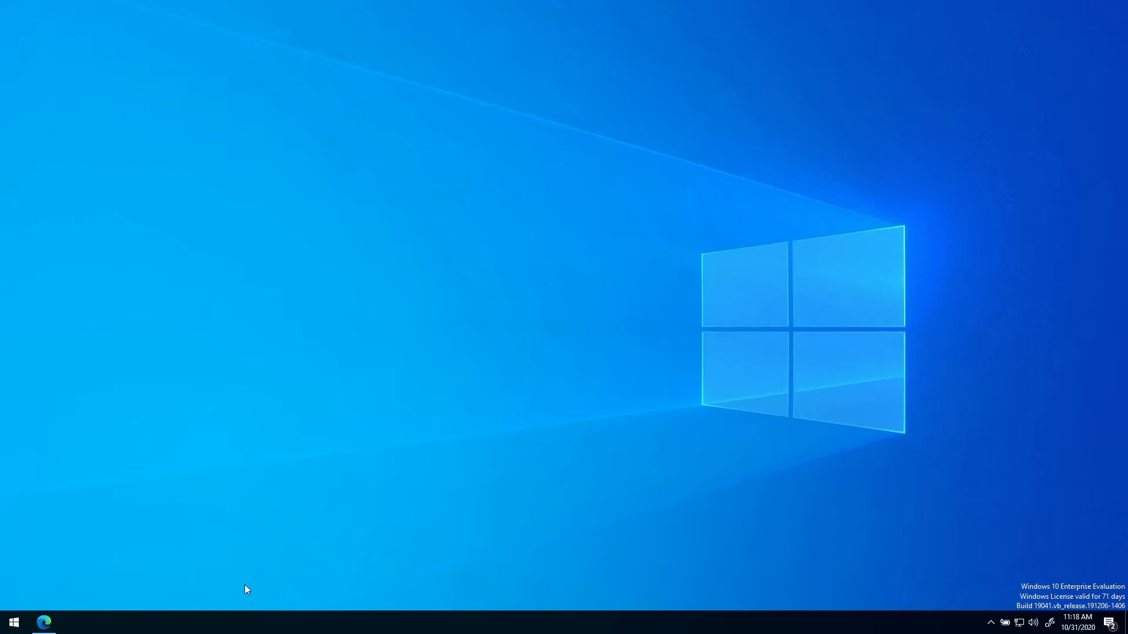
# Open Edge on the WSL installation guide at docs.microsoft.com and scroll into it
pyautogui.click(44, 622)
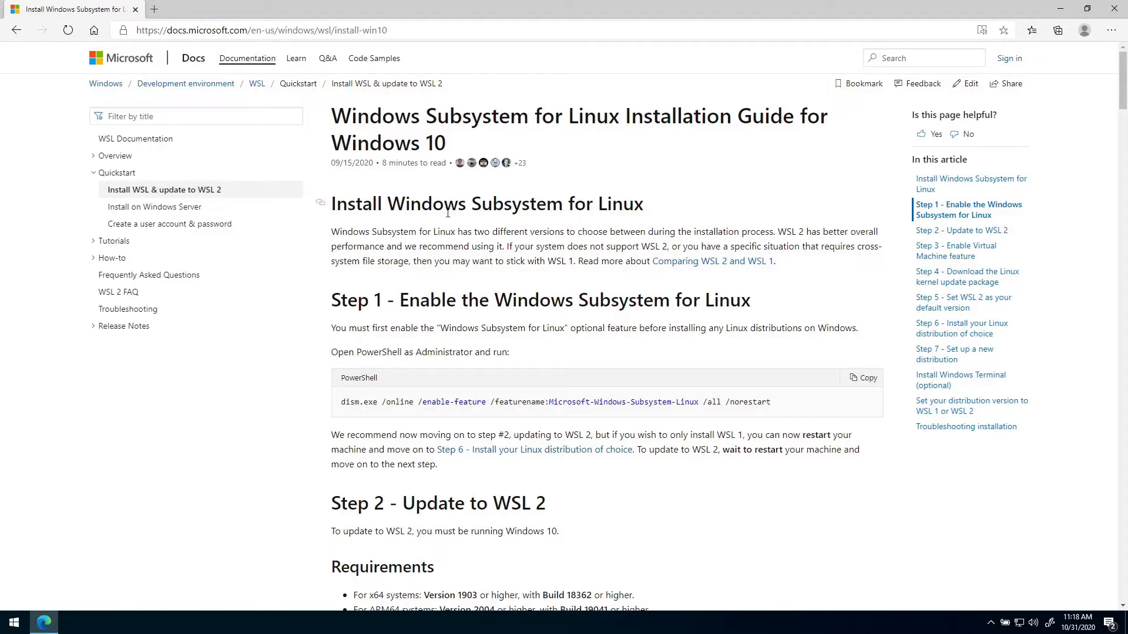
pyautogui.click(271, 31)
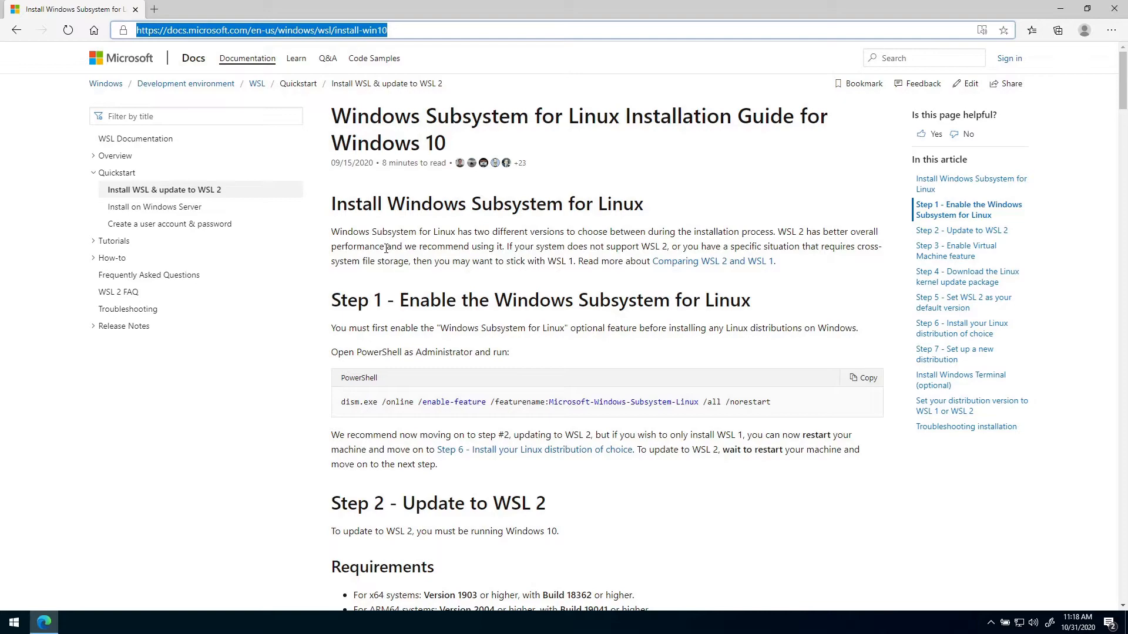
pyautogui.scroll(-3)
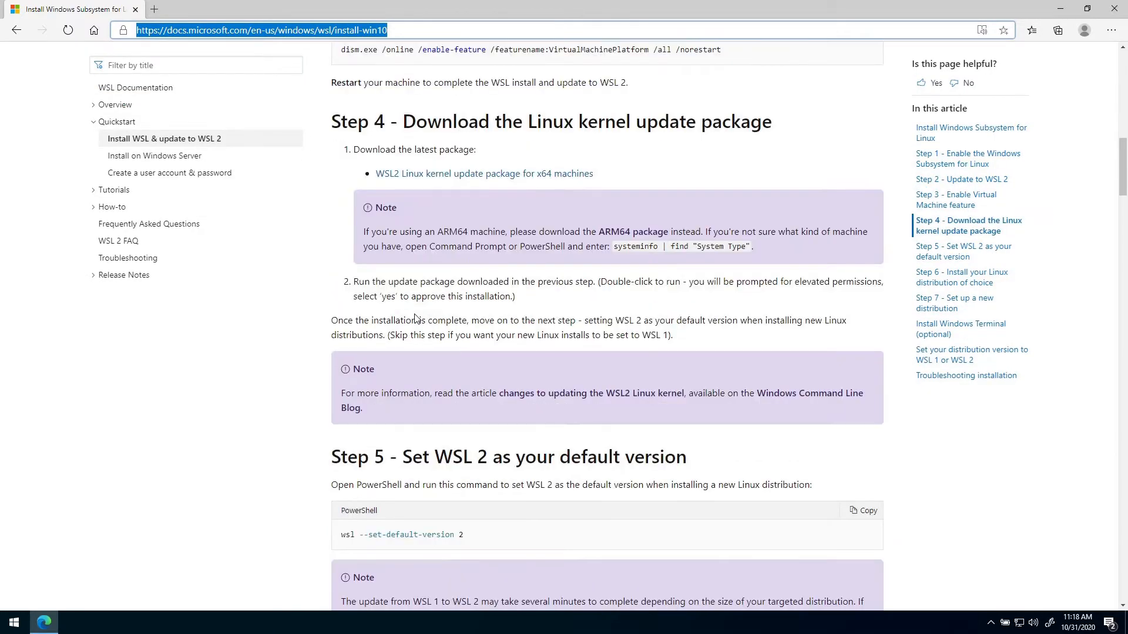
pyautogui.scroll(-3)
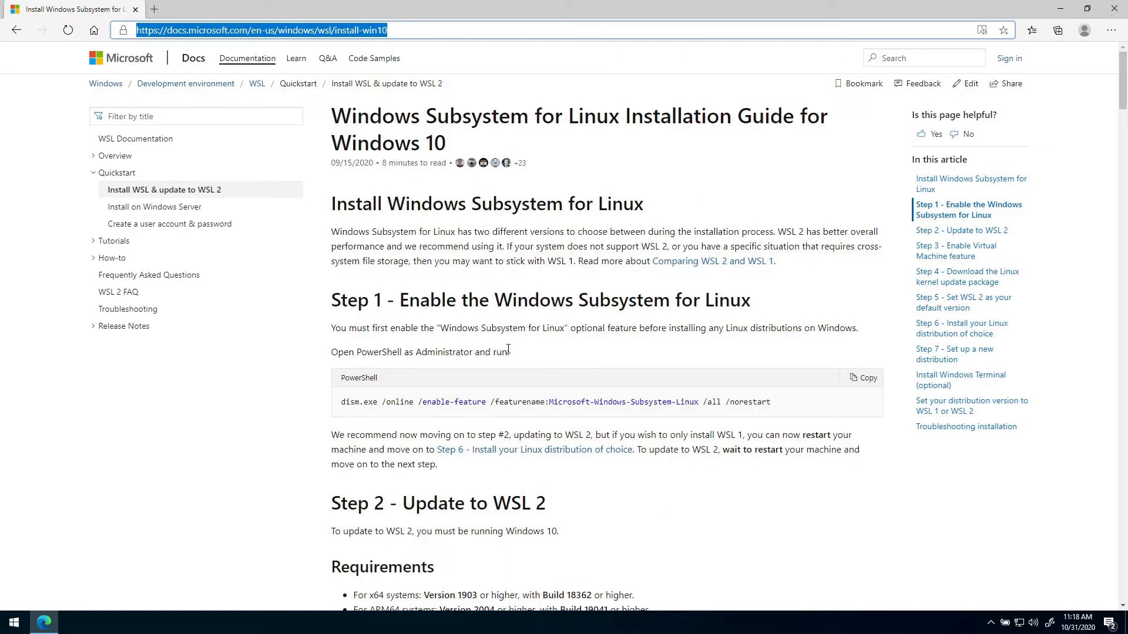
pyautogui.moveTo(525, 357)
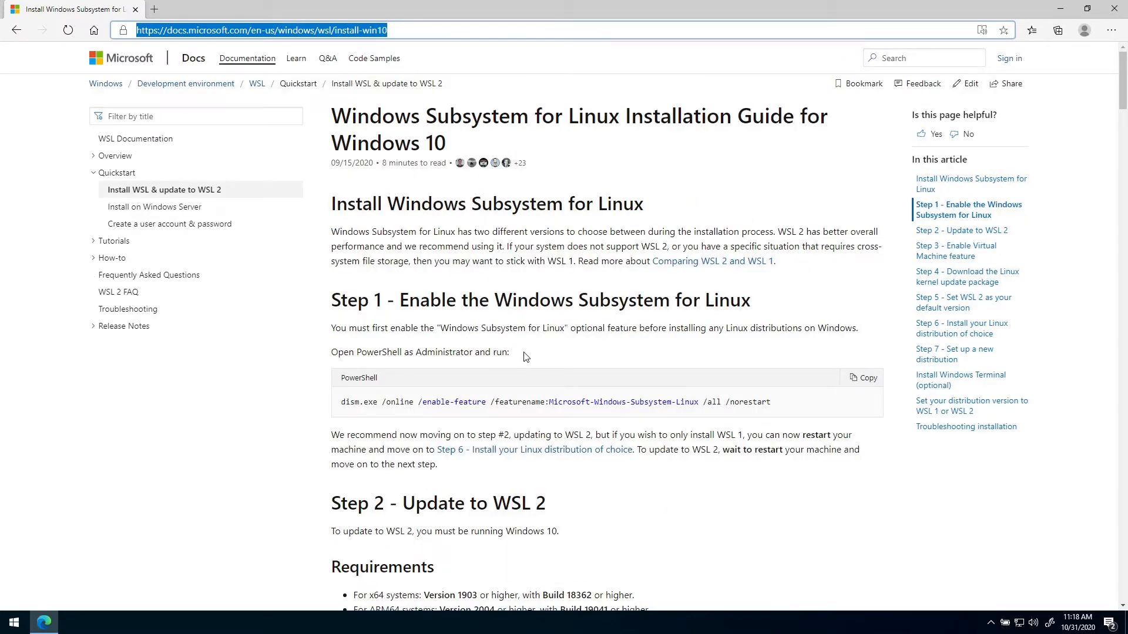
pyautogui.moveTo(474, 366)
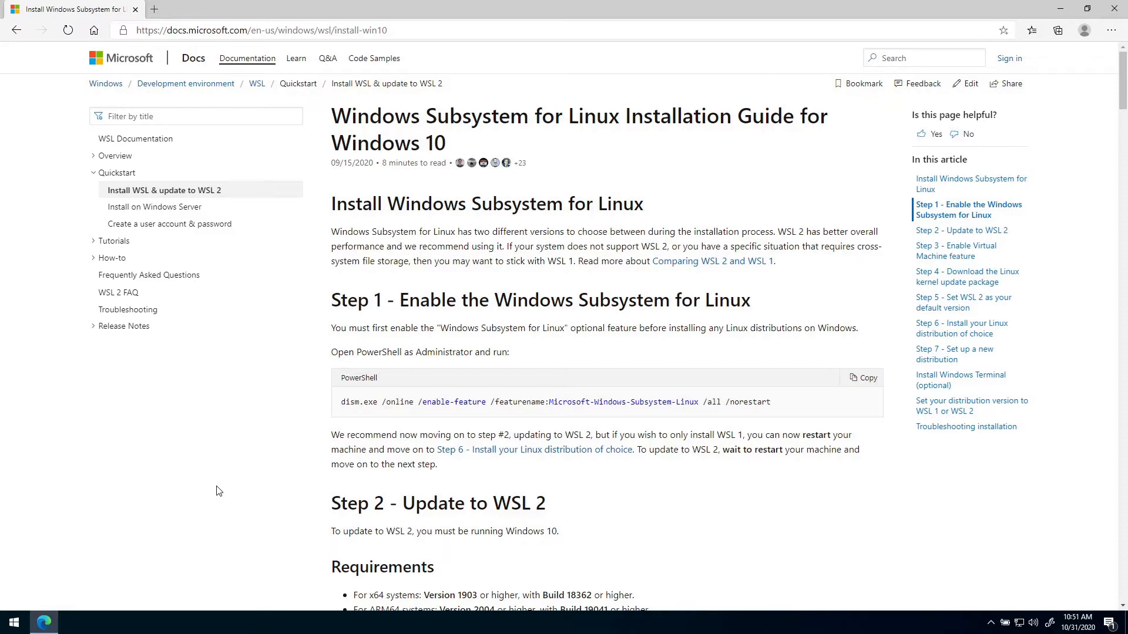
pyautogui.moveTo(466, 518)
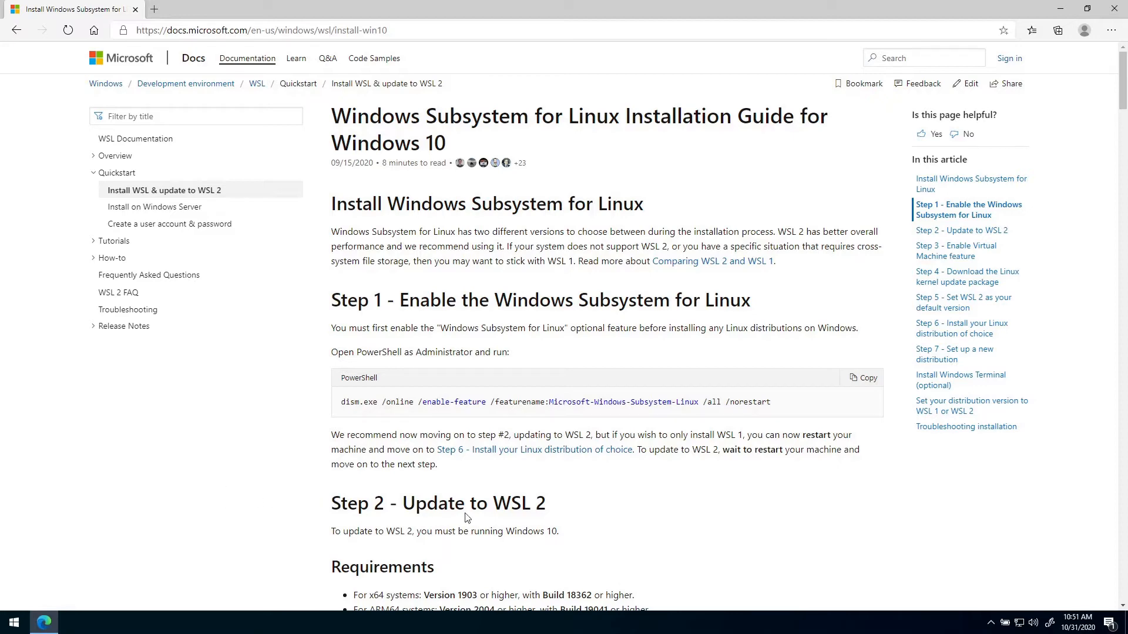
pyautogui.moveTo(488, 513)
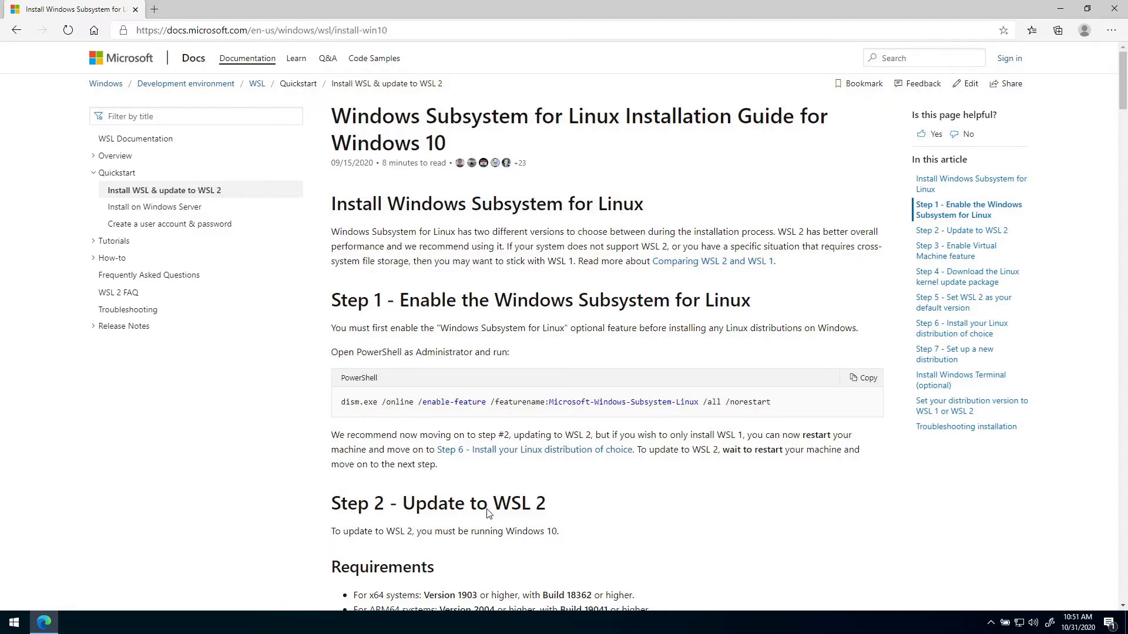
# Scroll to Step 2's Windows version 1903 and build requirements for WSL 2
pyautogui.scroll(-3)
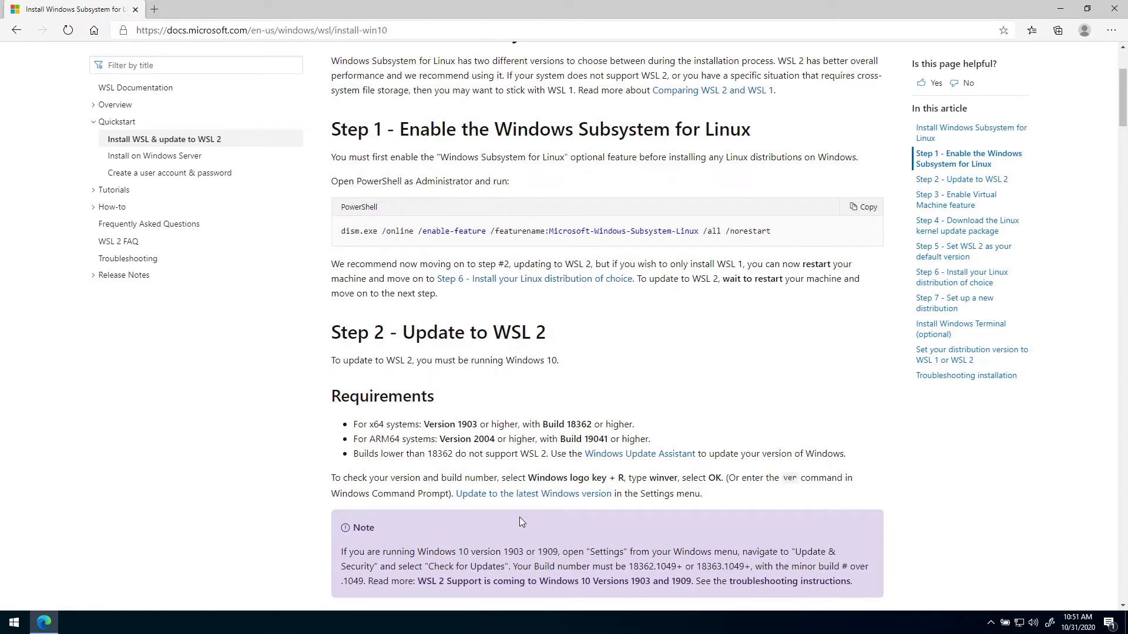
pyautogui.moveTo(132, 610)
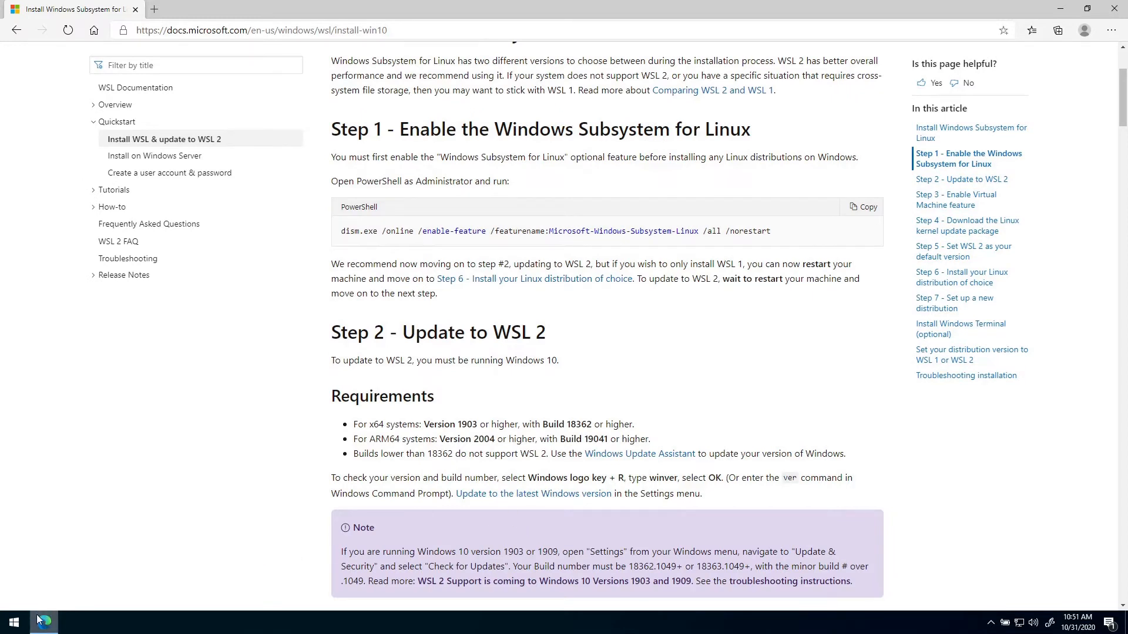
pyautogui.moveTo(210, 603)
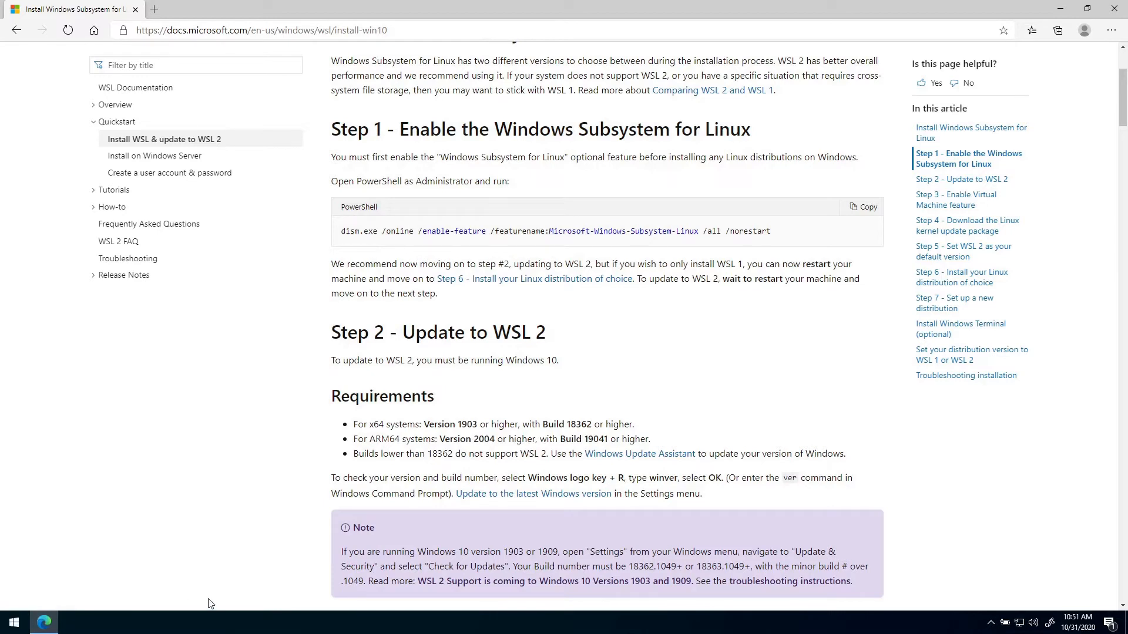
pyautogui.moveTo(406, 430)
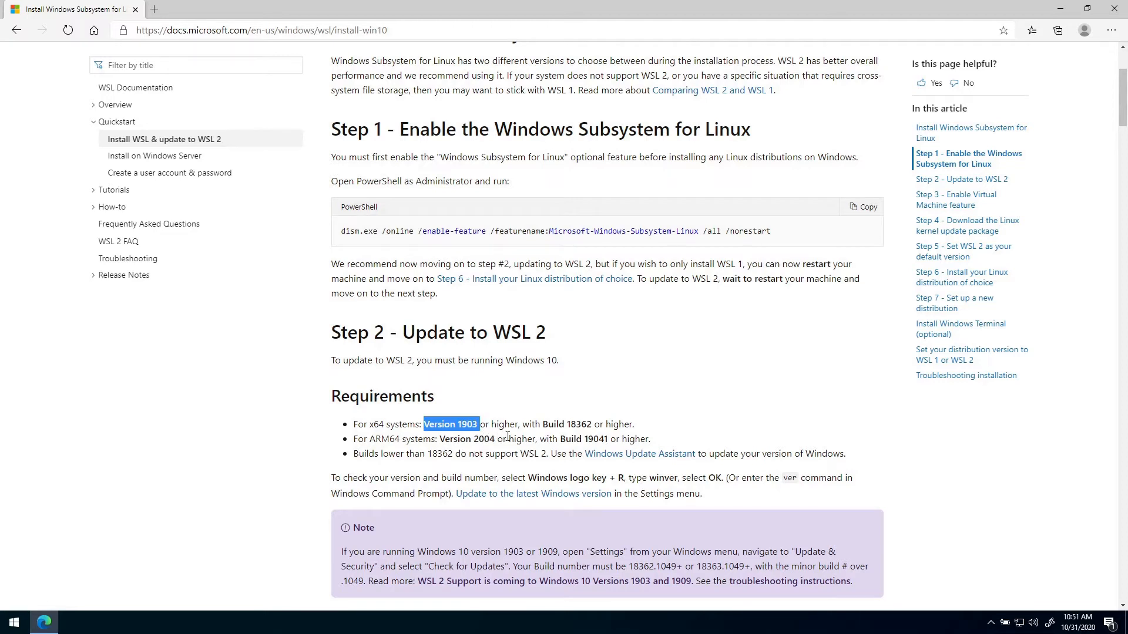
pyautogui.moveTo(575, 427)
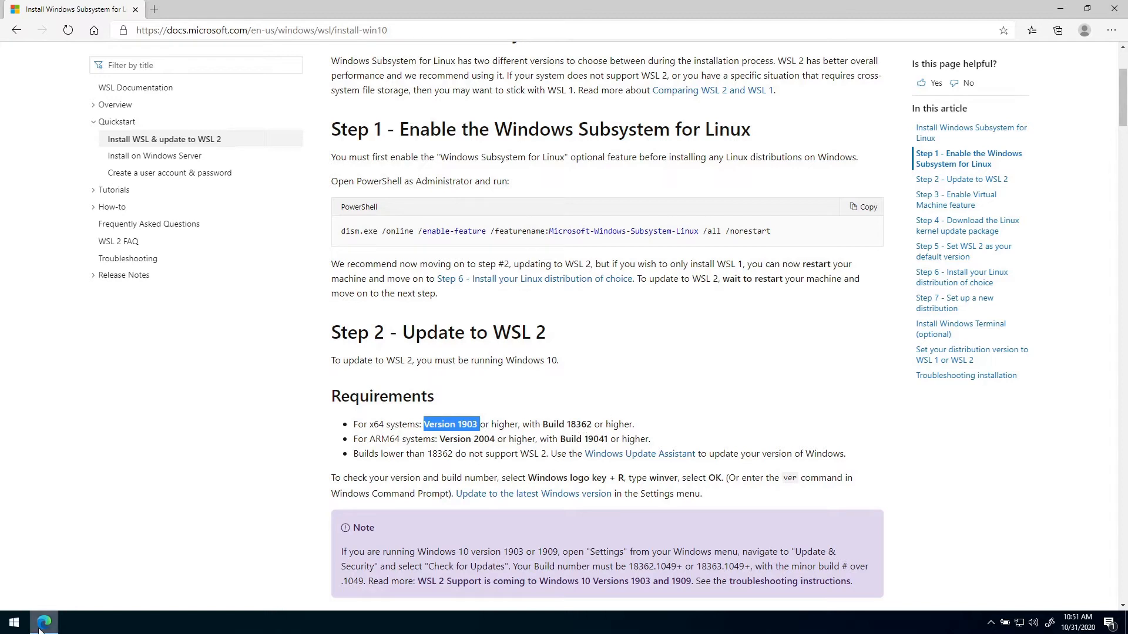
# Check Settings > System > About: Windows 10 version 2004, OS build 19041.572
pyautogui.click(10, 618)
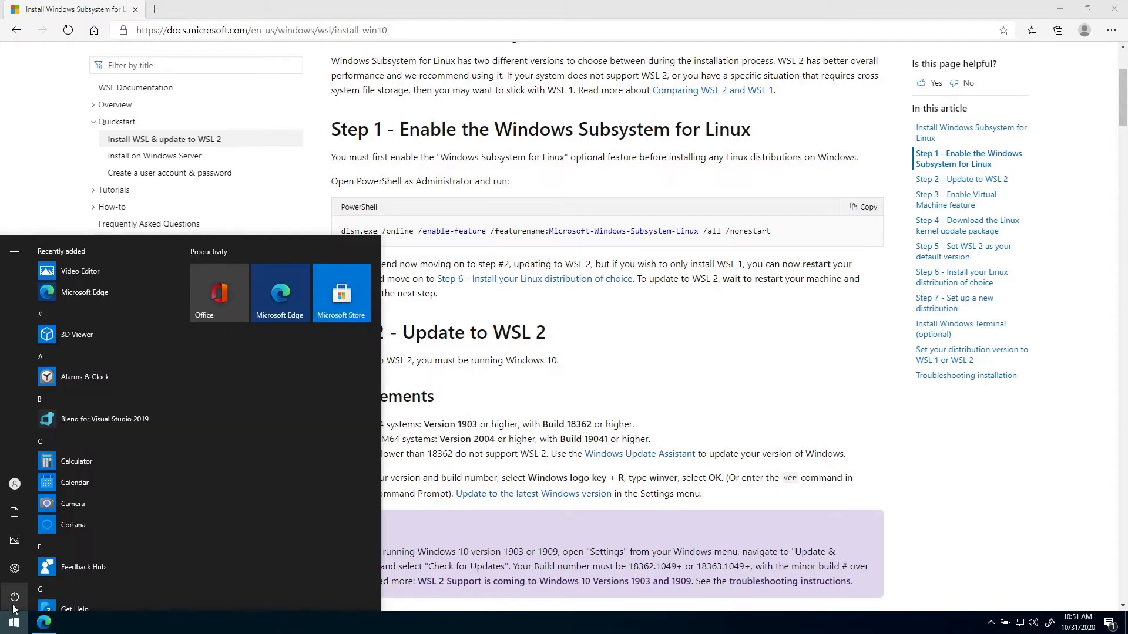
pyautogui.click(14, 568)
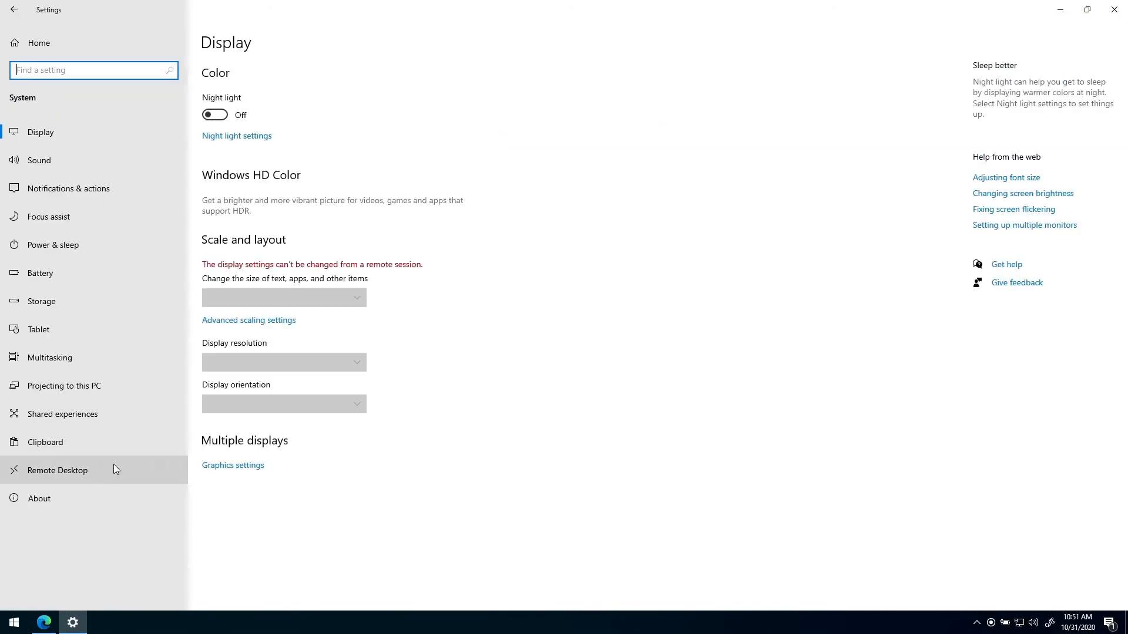
pyautogui.click(38, 498)
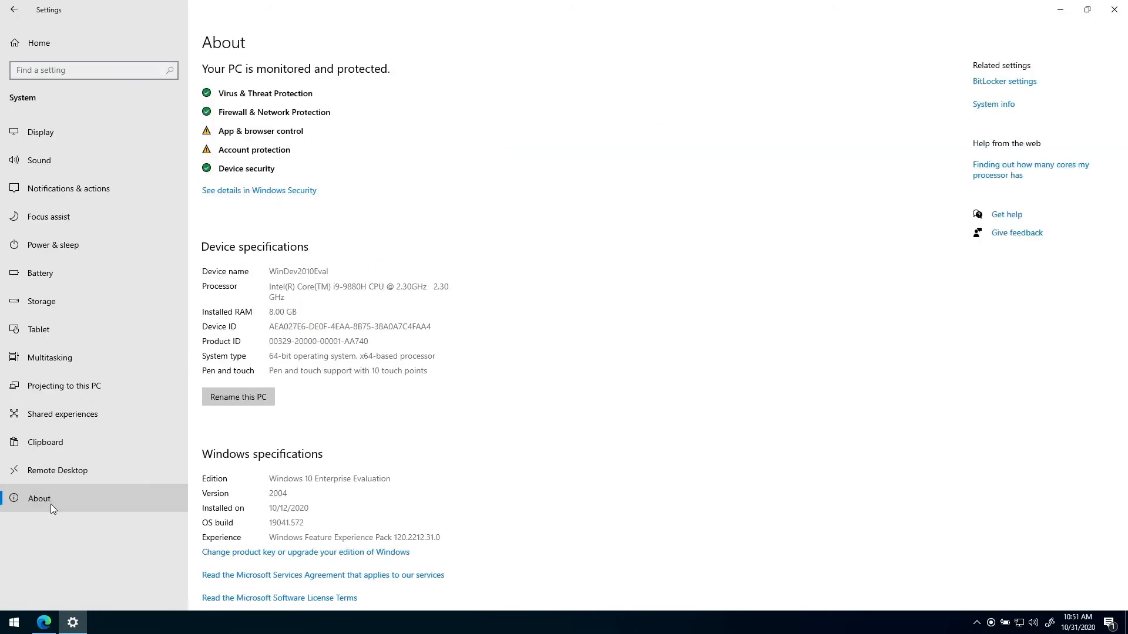
pyautogui.moveTo(273, 508)
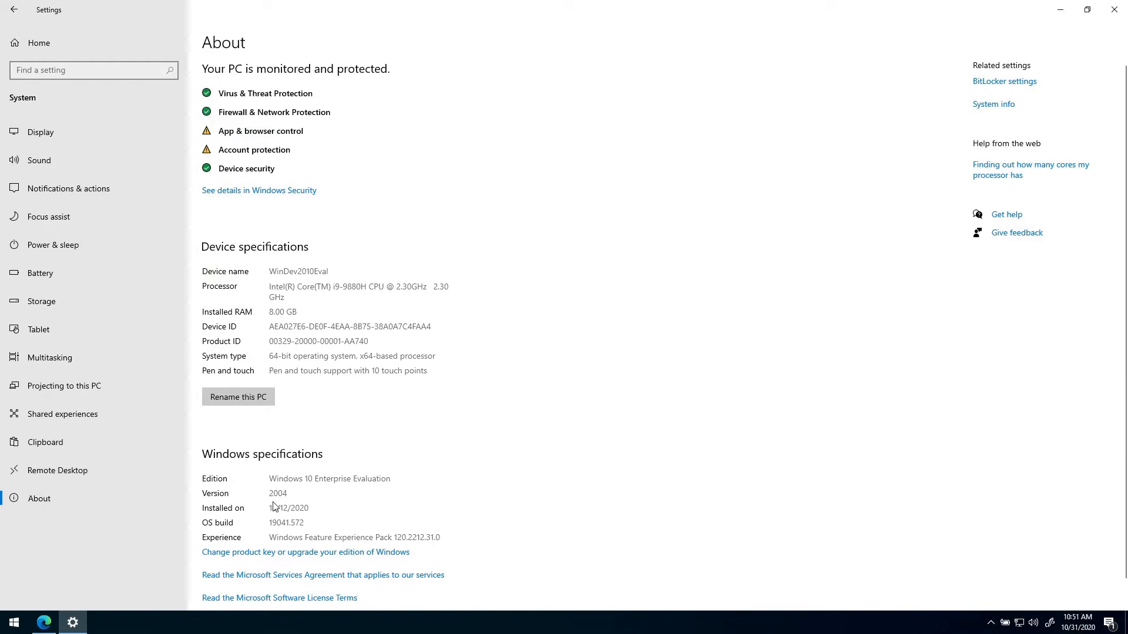
pyautogui.moveTo(307, 482)
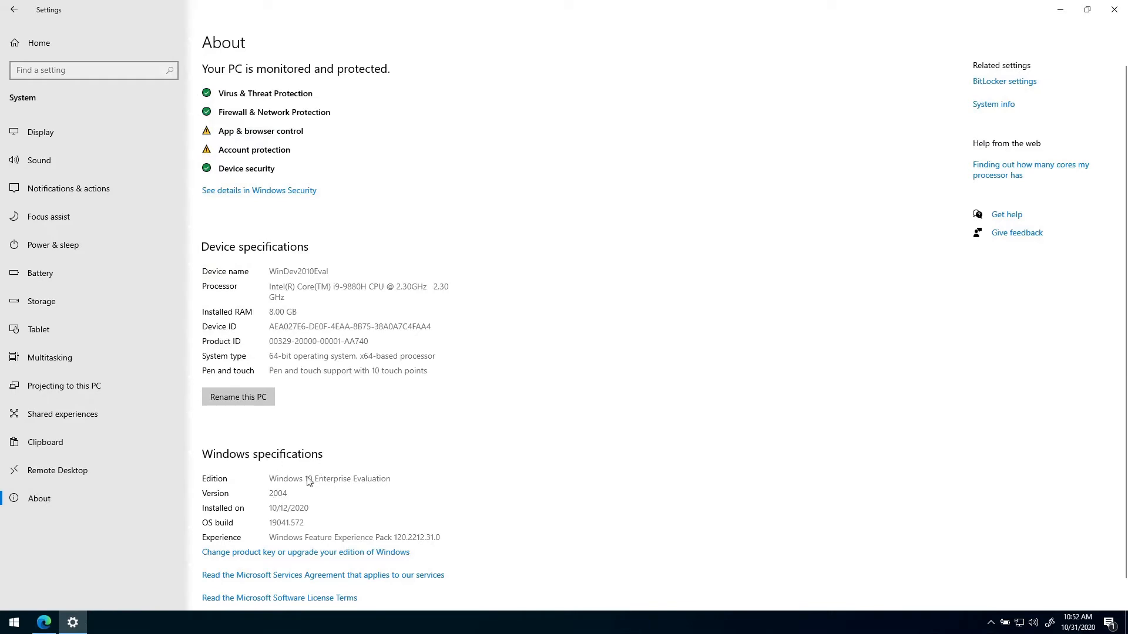
pyautogui.moveTo(300, 497)
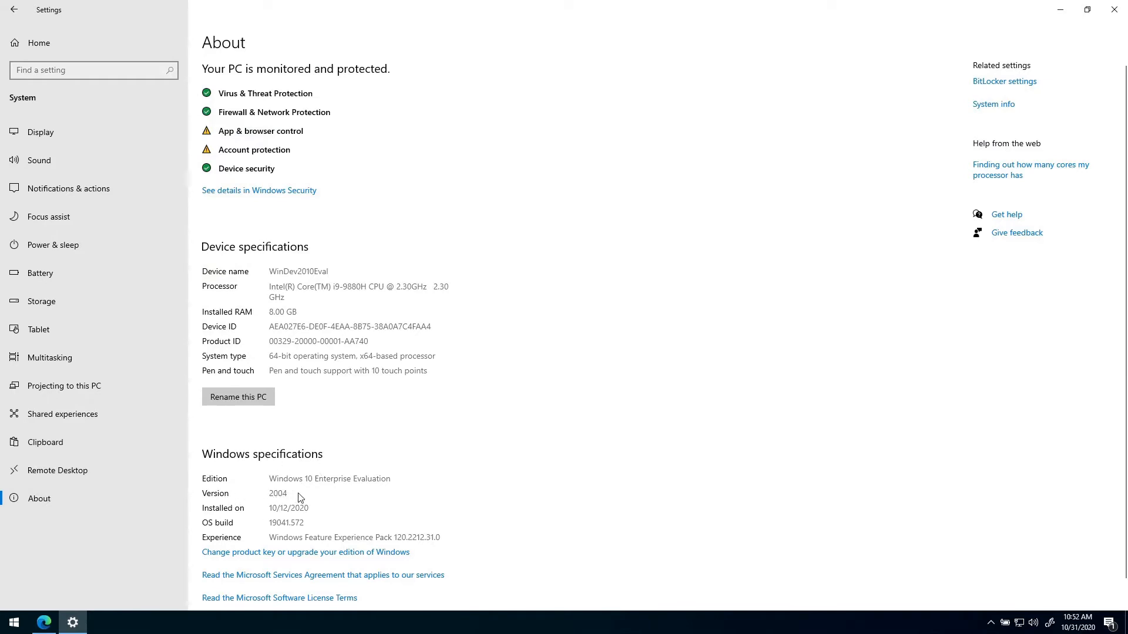
pyautogui.moveTo(298, 536)
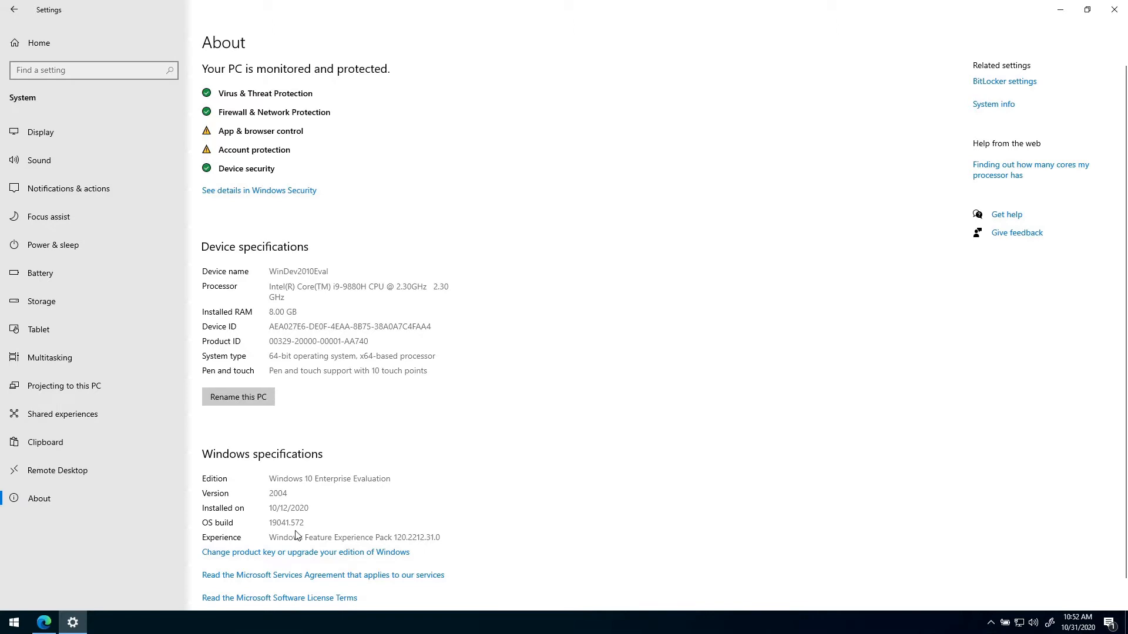
pyautogui.moveTo(289, 502)
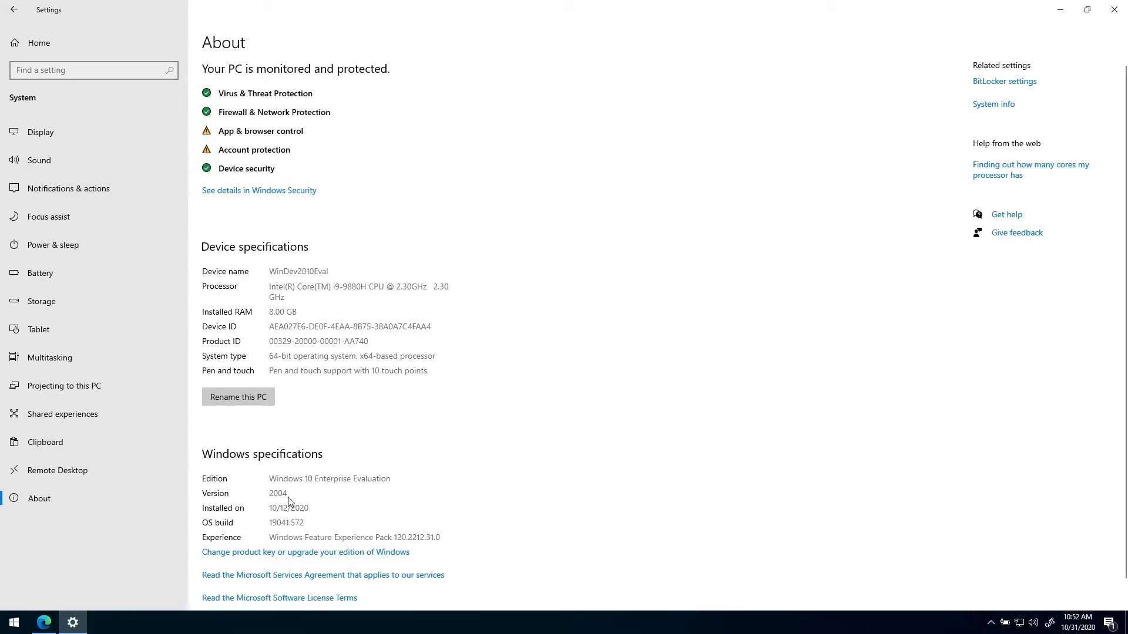
pyautogui.moveTo(268, 534)
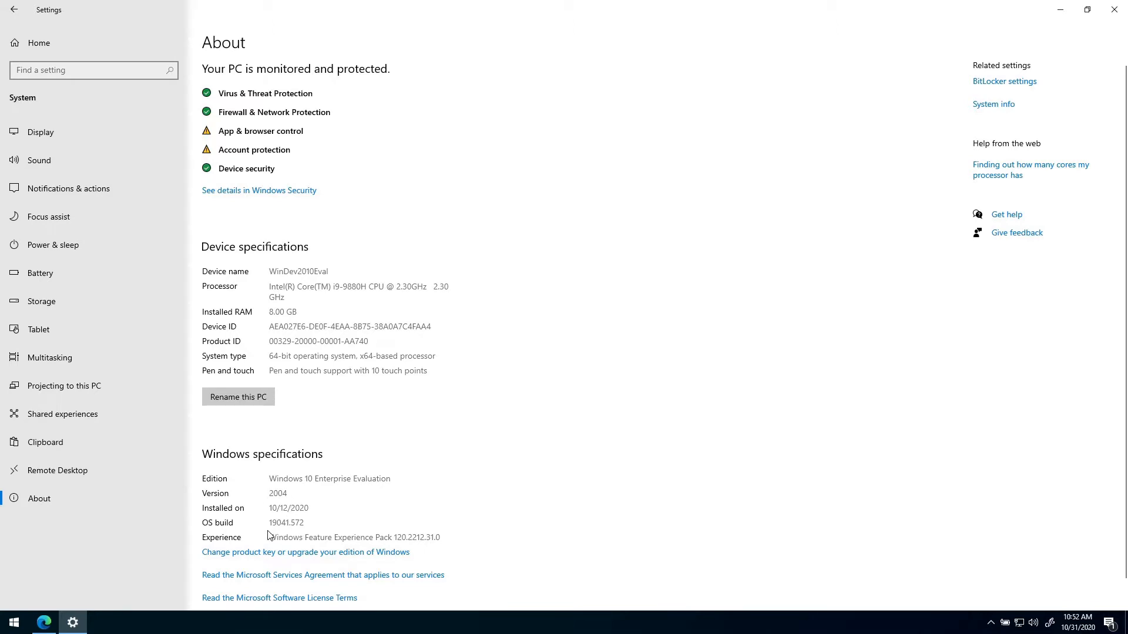
pyautogui.moveTo(301, 538)
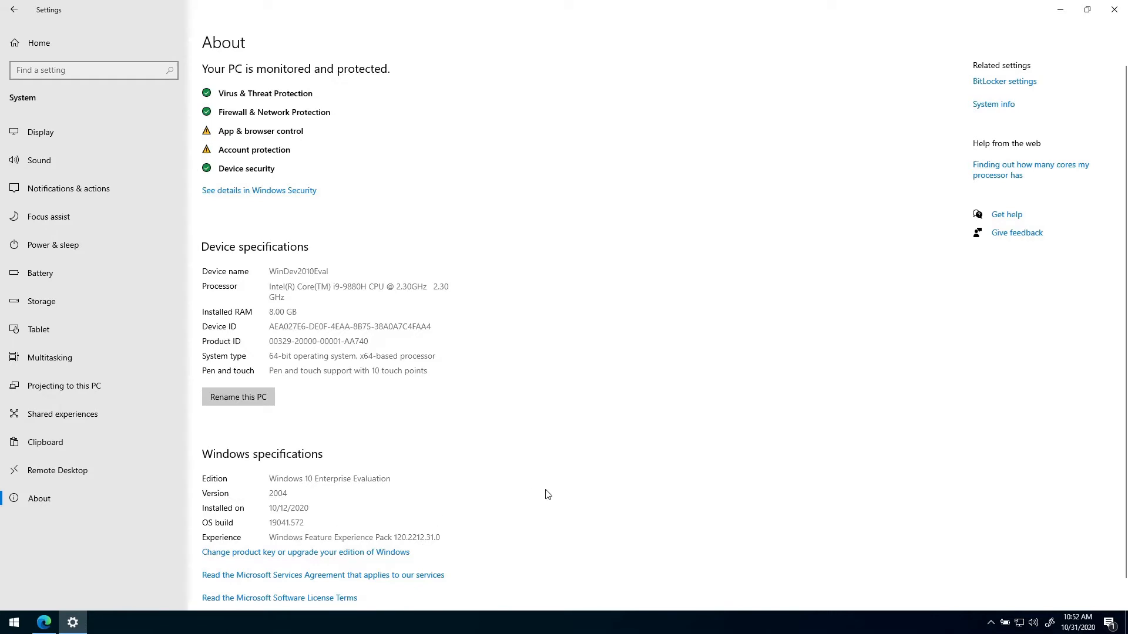
pyautogui.moveTo(1114, 10)
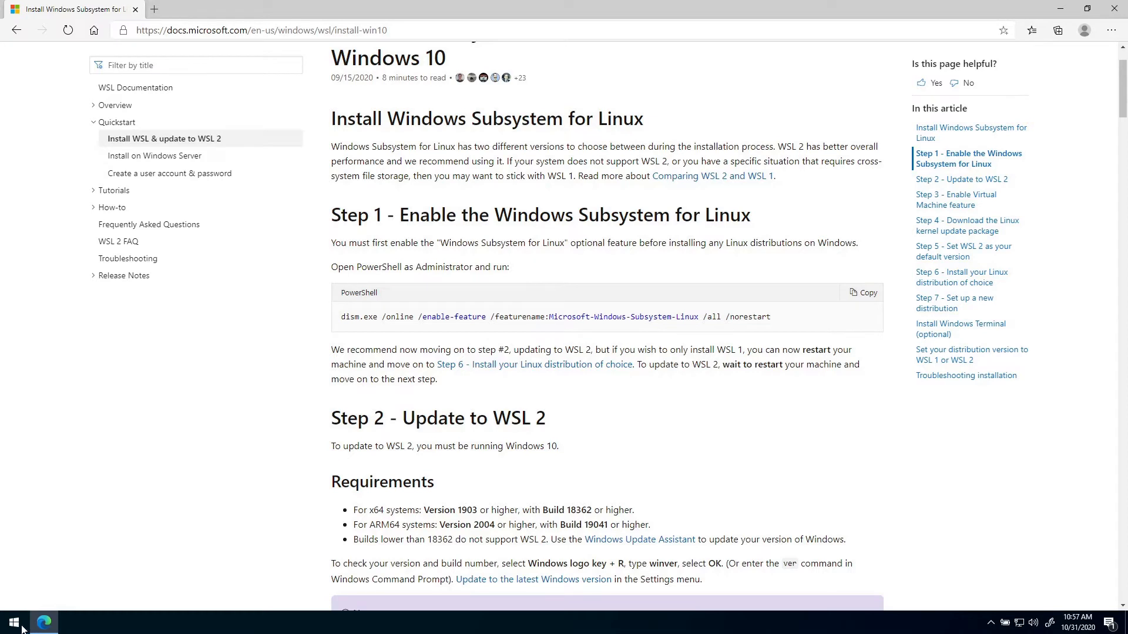
# Search Start for 'power' and run Windows PowerShell as administrator
pyautogui.write('powe')
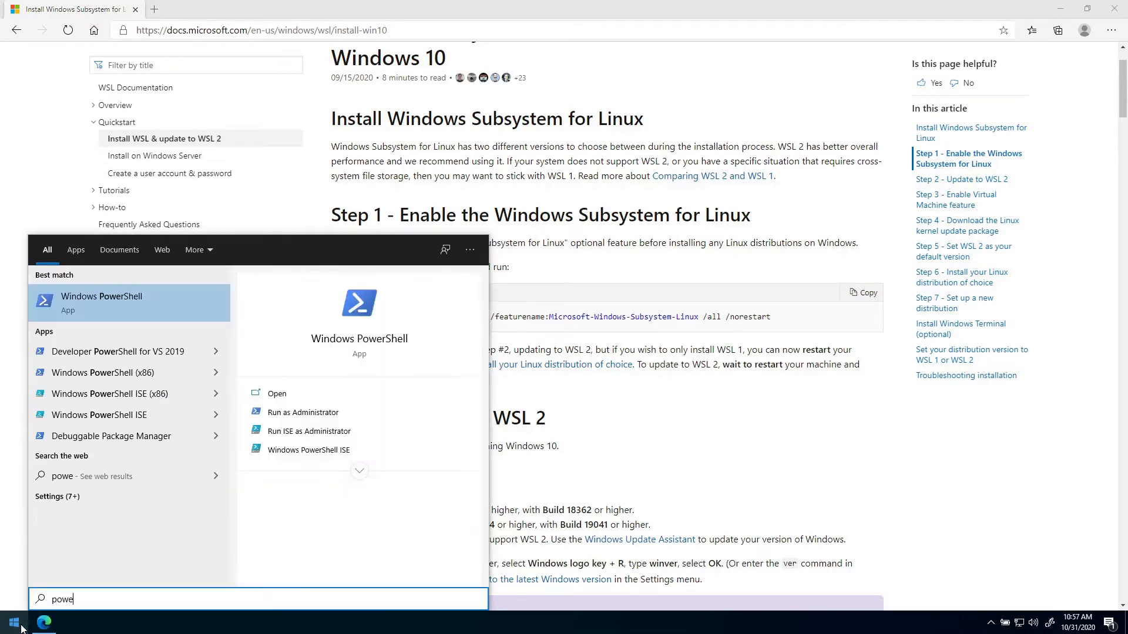
pyautogui.write('r')
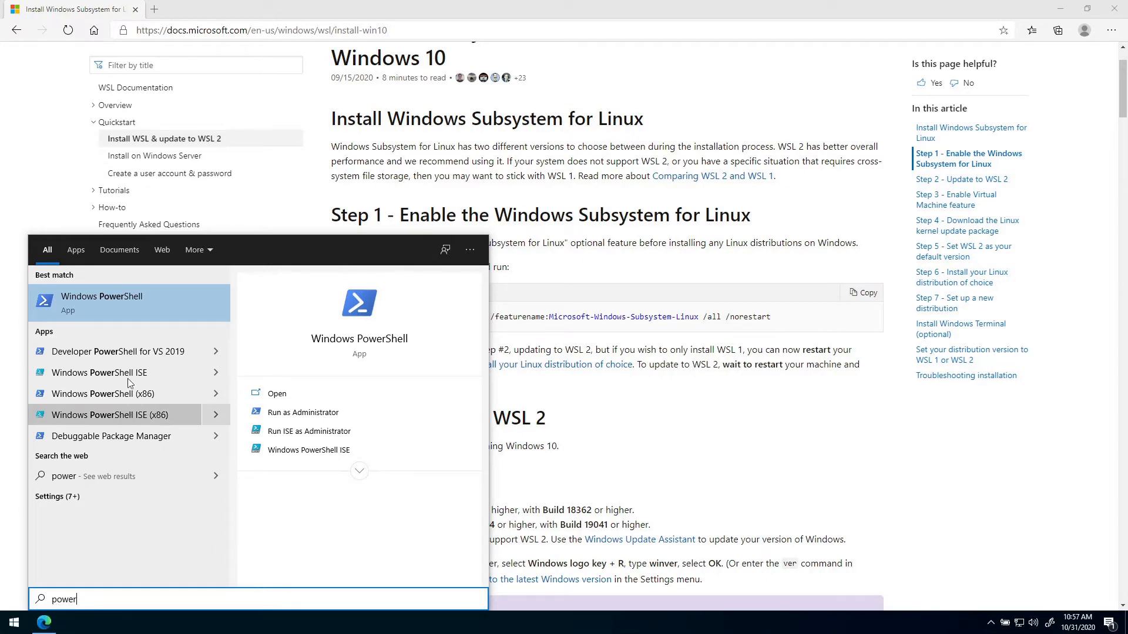
pyautogui.rightClick(101, 302)
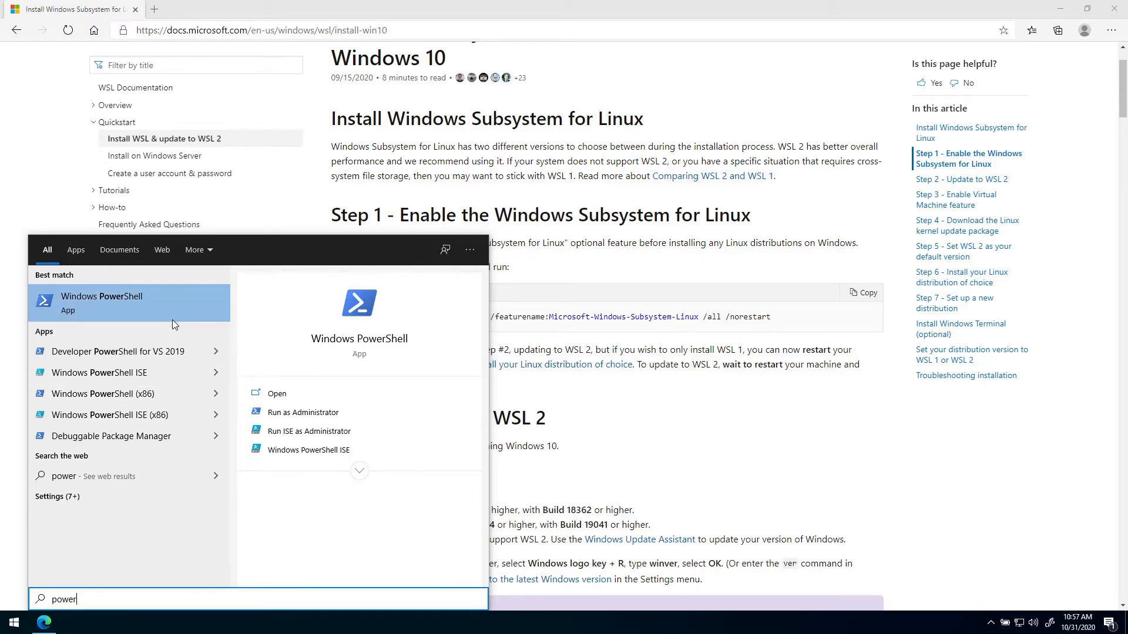
pyautogui.click(303, 412)
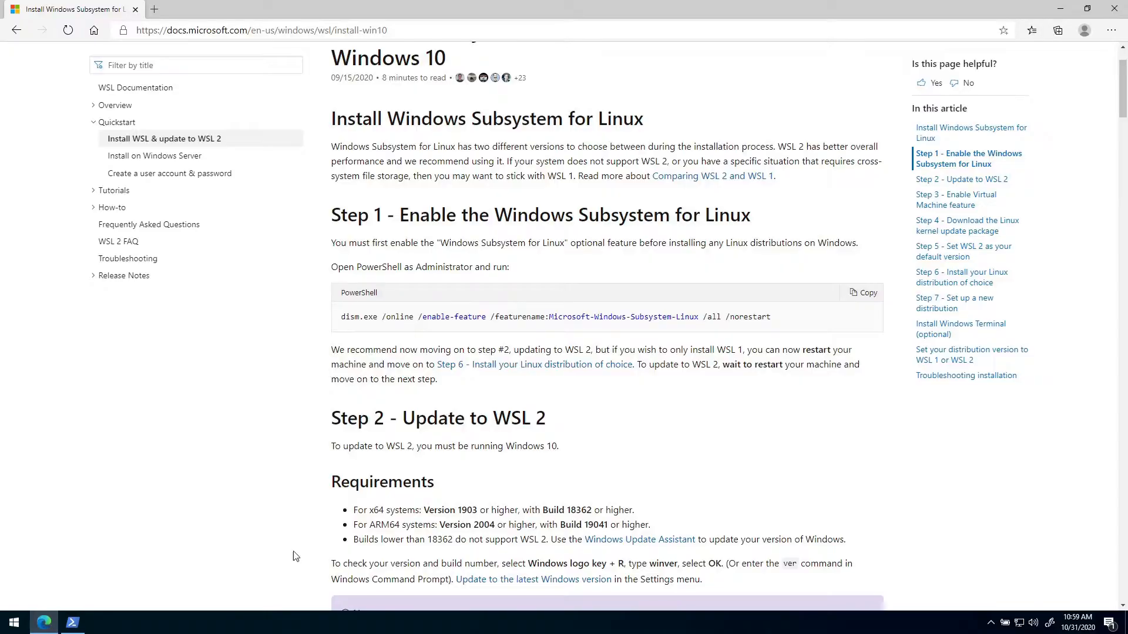
pyautogui.moveTo(342, 318)
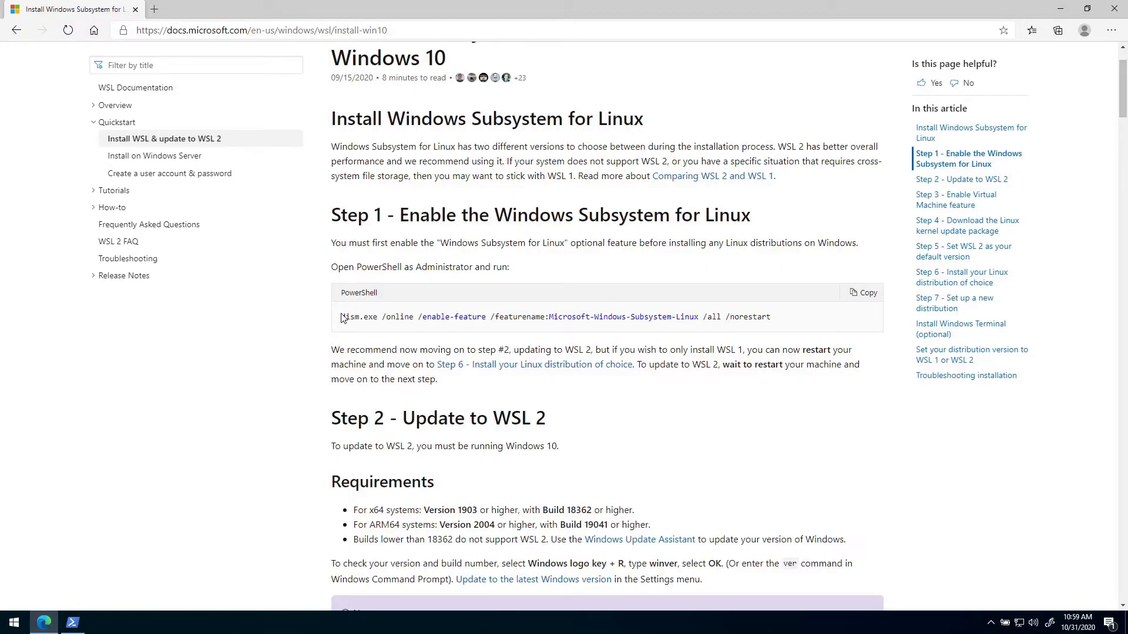
# Enter dism.exe /enable-feature for Microsoft-Windows-Subsystem-Linux in the admin PowerShell
pyautogui.click(862, 292)
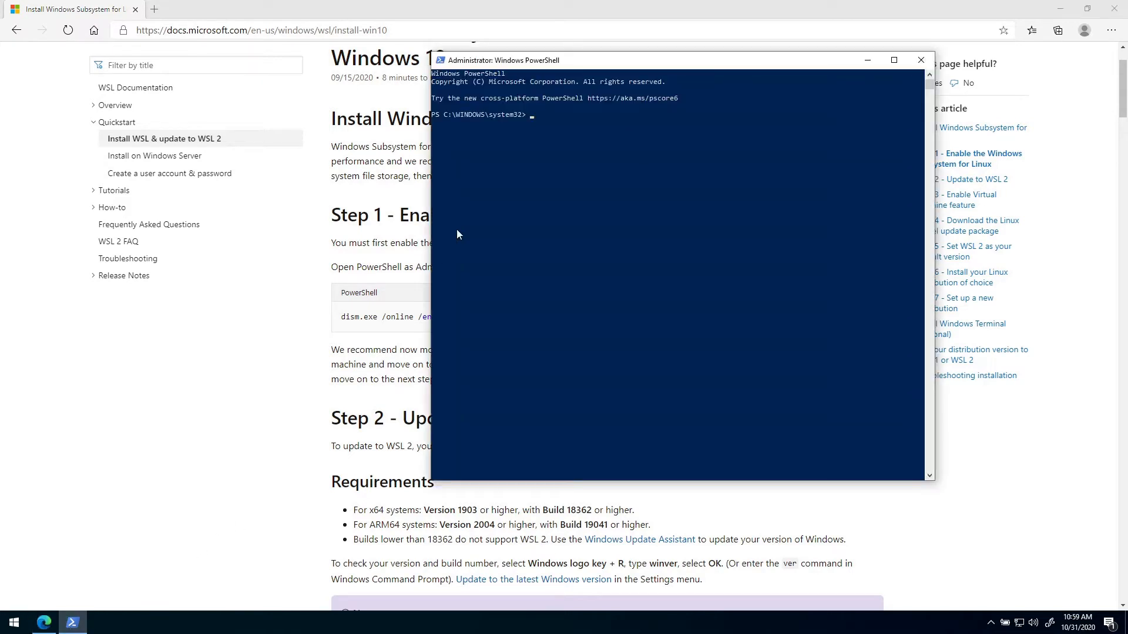
pyautogui.write('dism.exe /online /enable-feature /featurename:Microsoft-Windows-Subsystem-Linux /all /norestart')
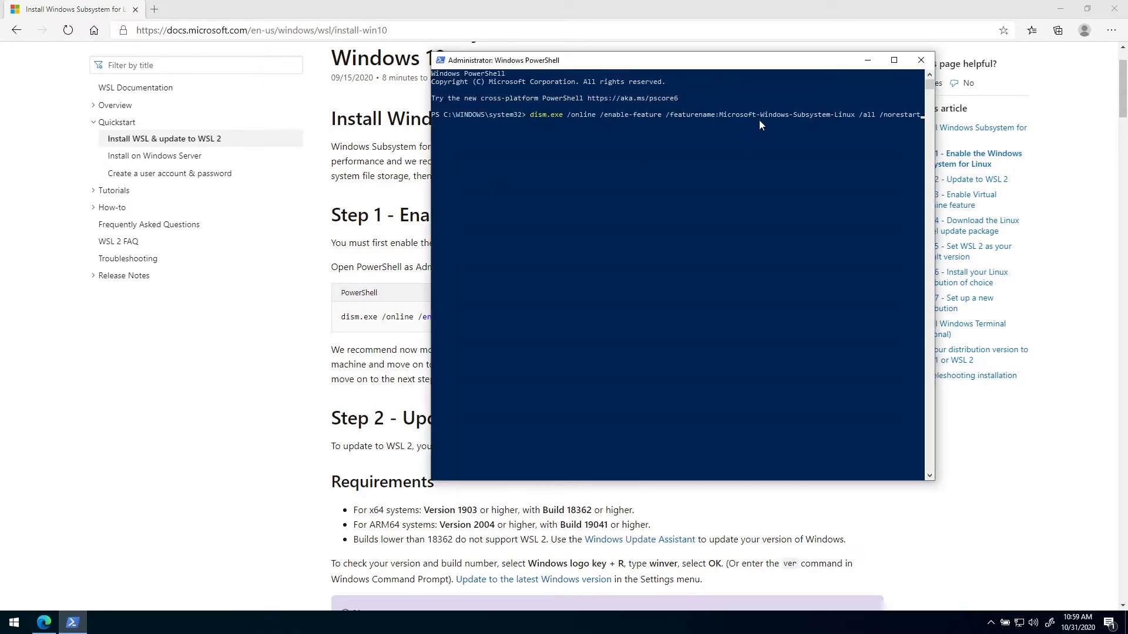
pyautogui.moveTo(844, 124)
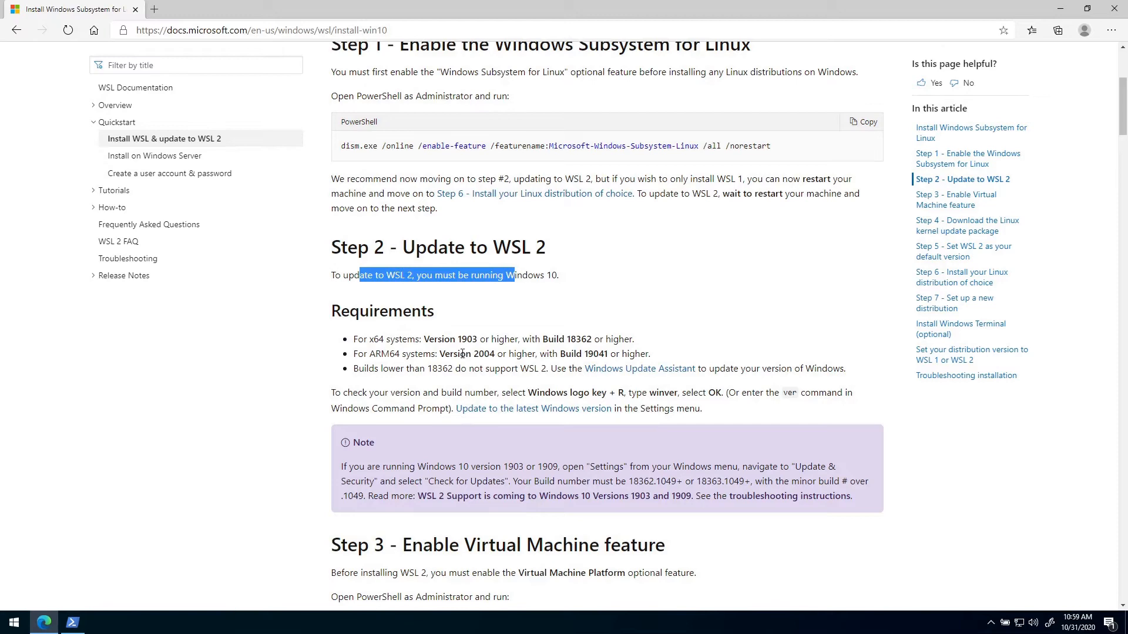
# Run dism.exe /enable-feature /featurename:VirtualMachinePlatform /all /norestart, then return to the guide
pyautogui.scroll(-3)
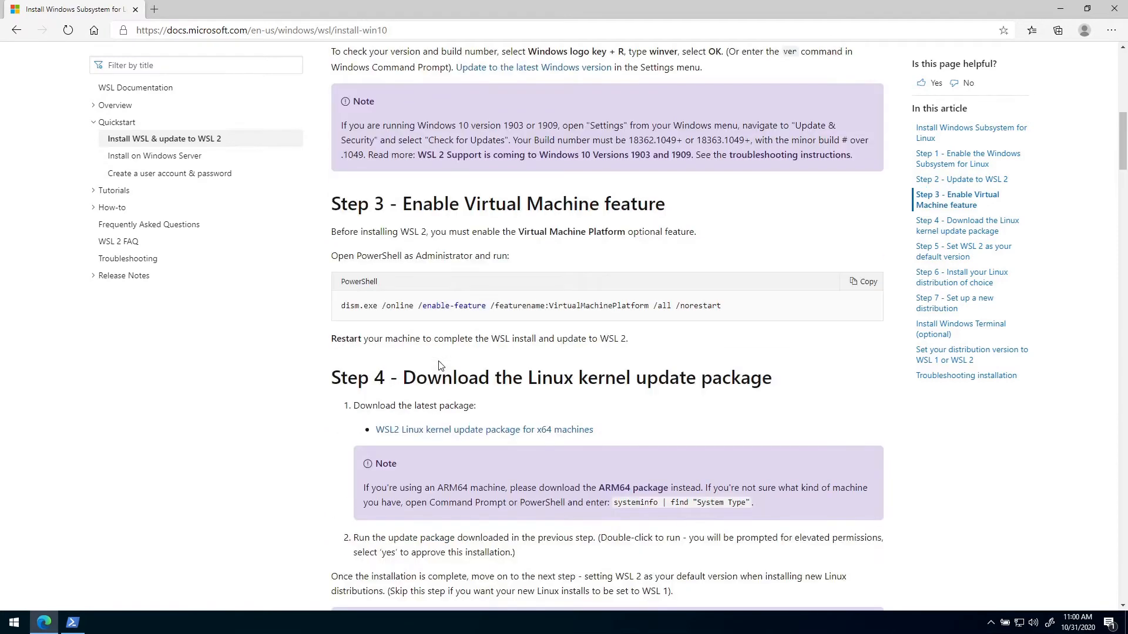
pyautogui.moveTo(589, 361)
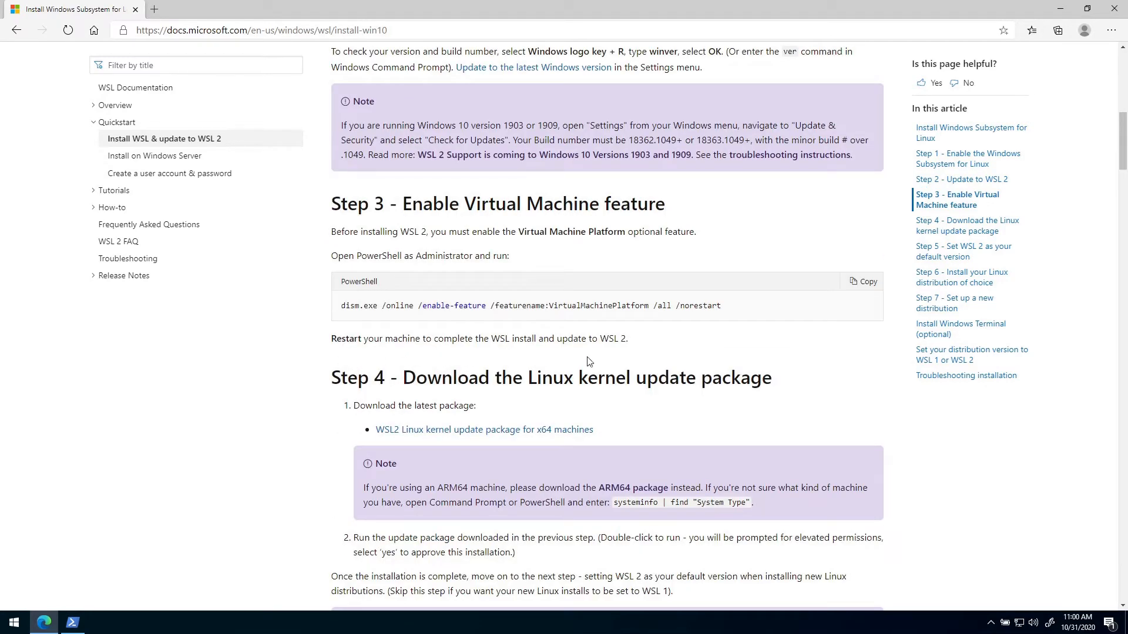
pyautogui.click(861, 282)
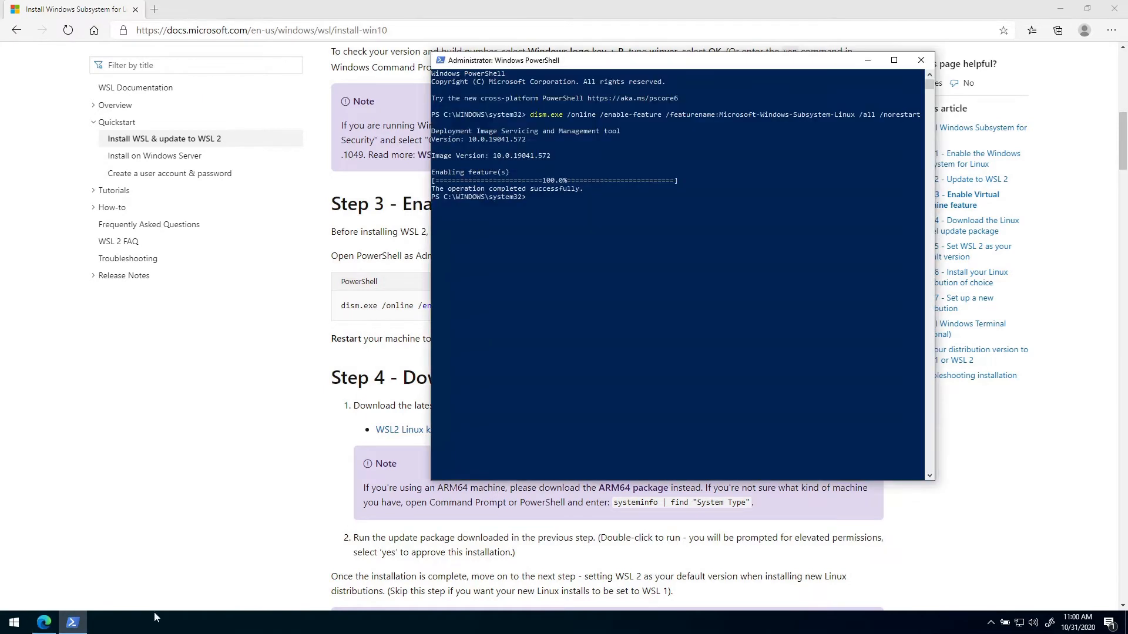
pyautogui.write('dism.exe /online /enable-feature /featurename:VirtualMachinePlatform /all /norestart')
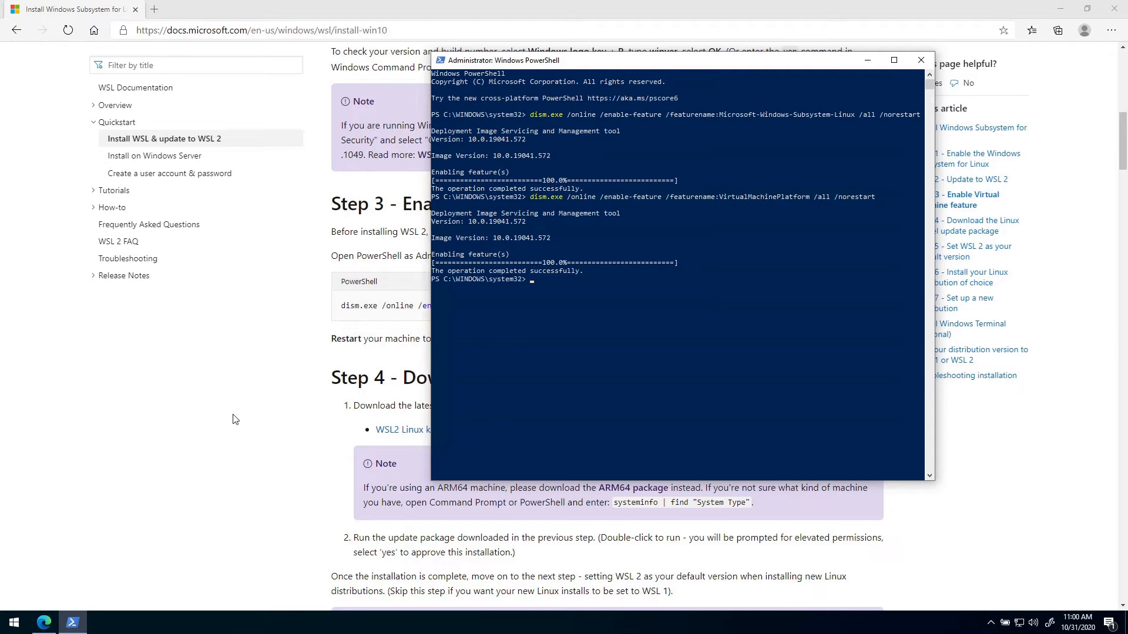
pyautogui.click(920, 60)
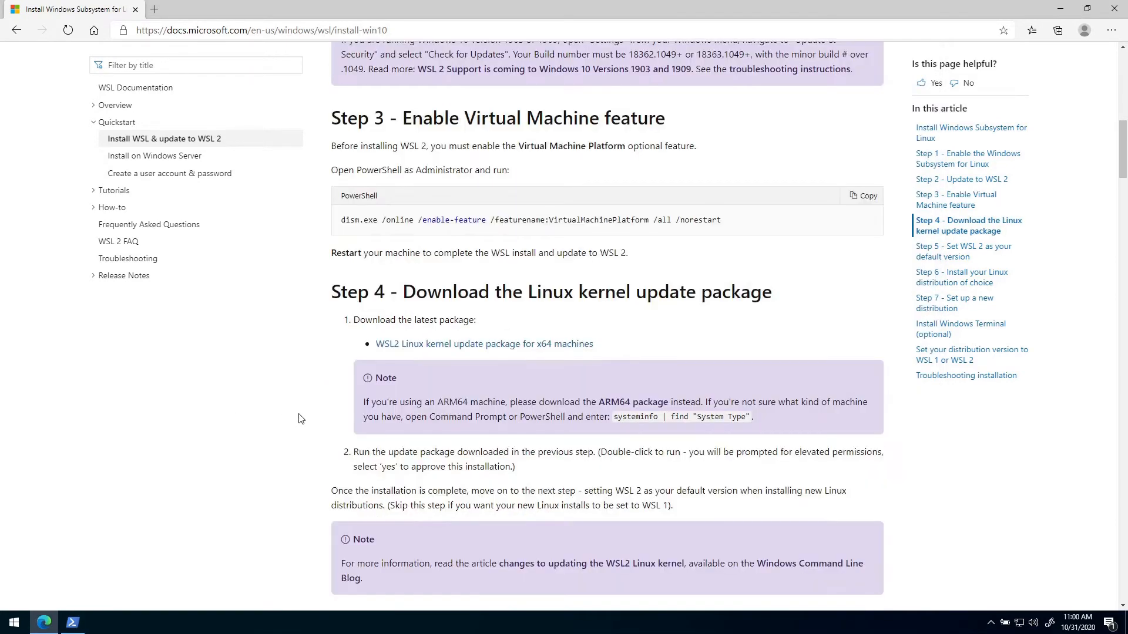
pyautogui.moveTo(392, 349)
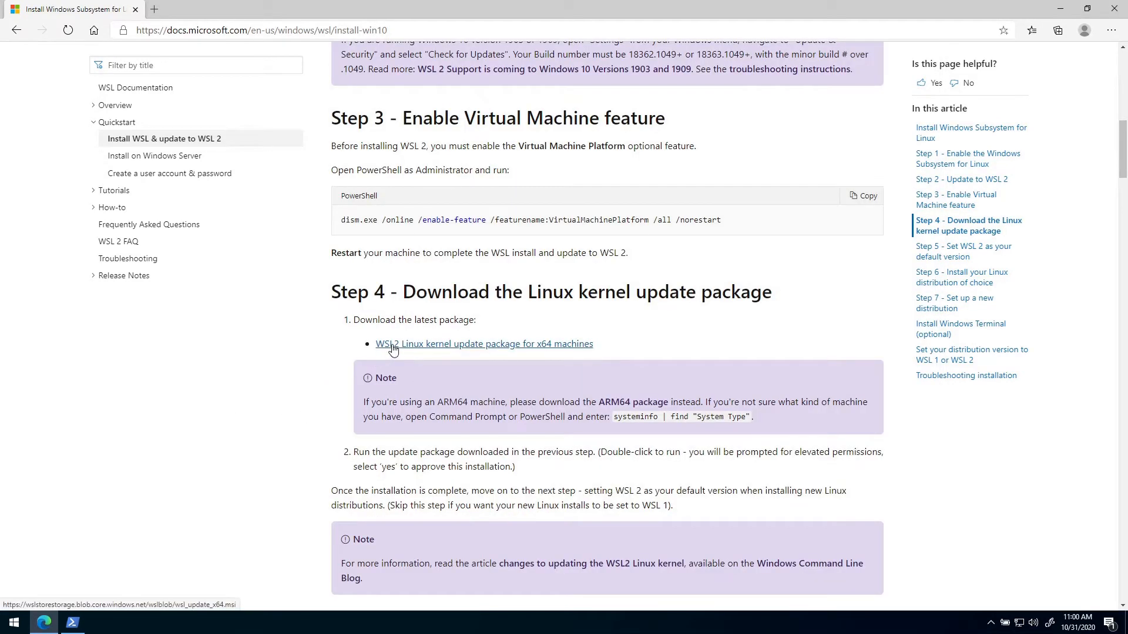
# Download and install the WSL2 Linux kernel update package for x64
pyautogui.click(486, 344)
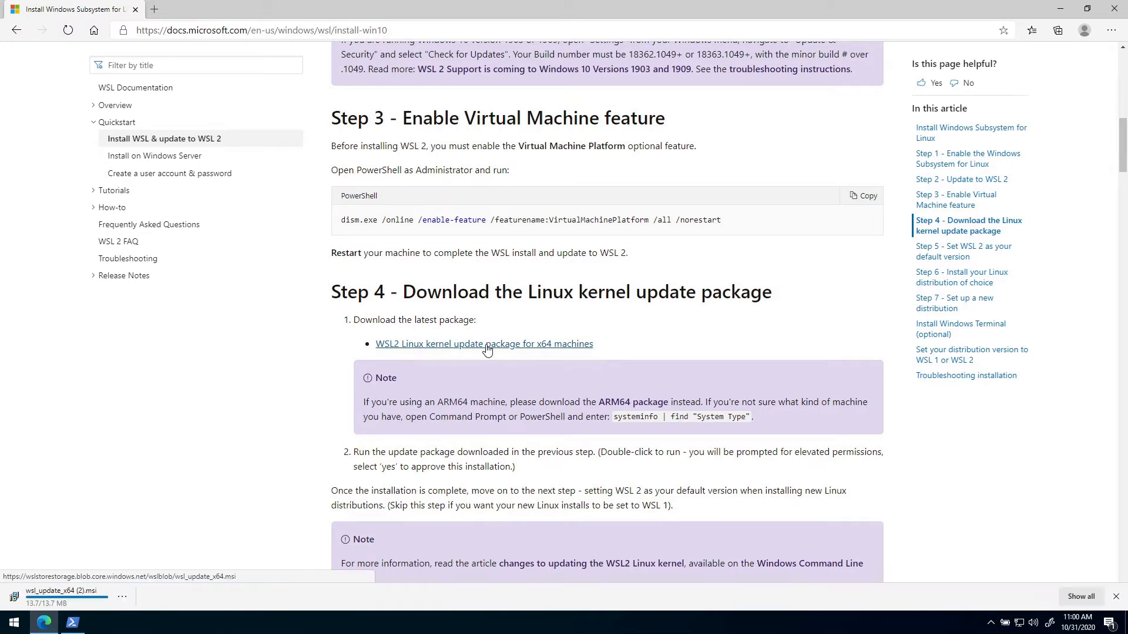
pyautogui.moveTo(44, 604)
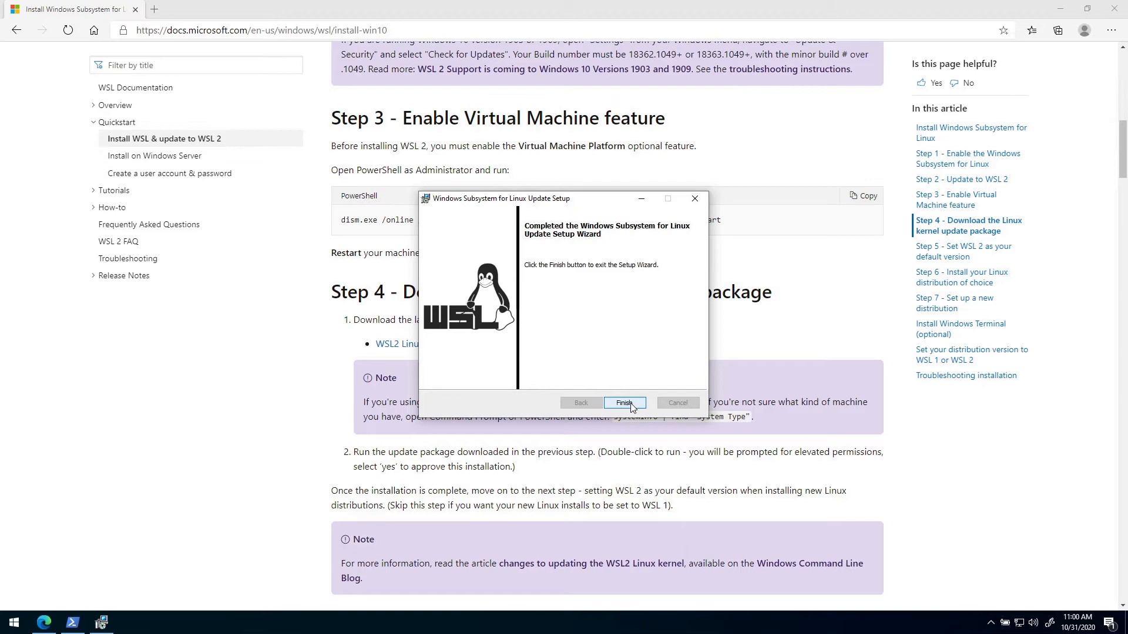
pyautogui.click(624, 402)
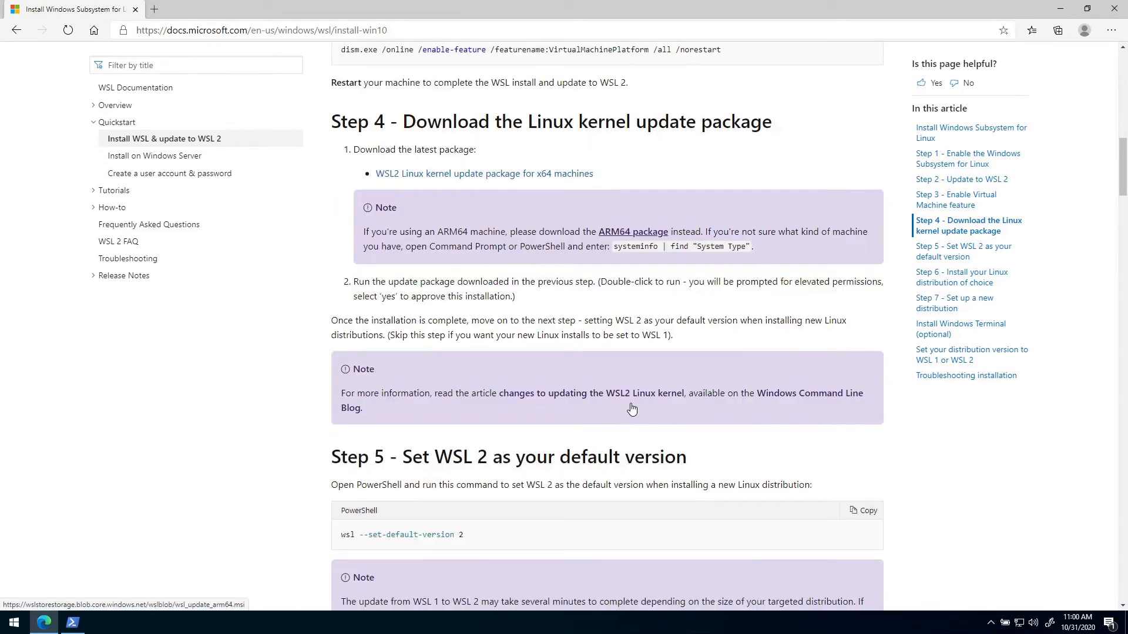
# Copy the 'wsl --set-default-version 2' command from Step 5
pyautogui.scroll(-3)
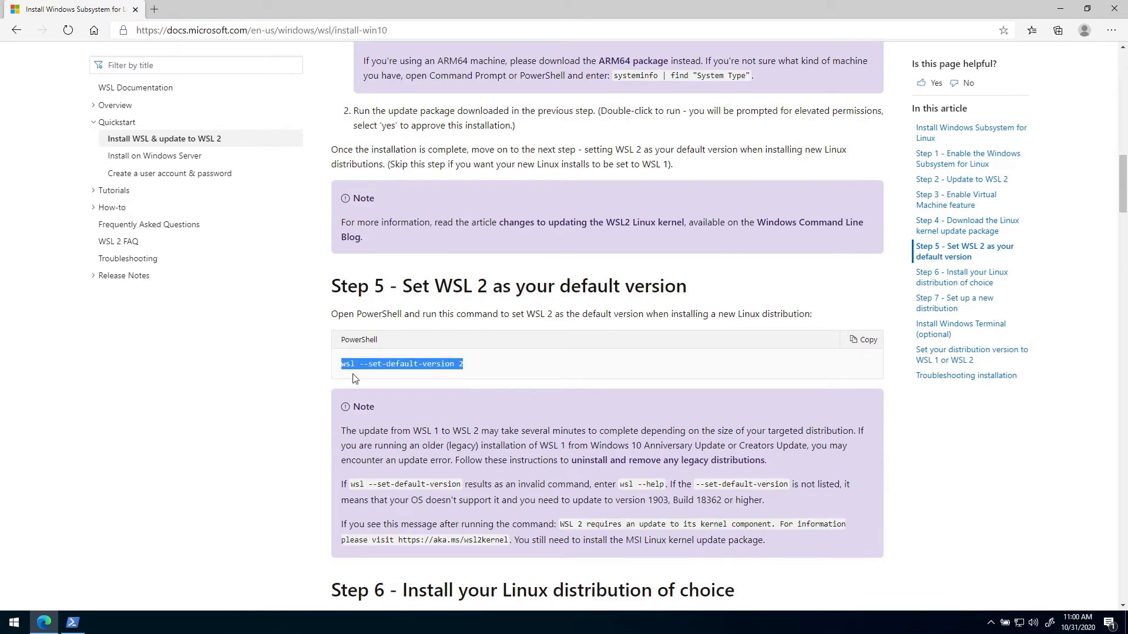
pyautogui.moveTo(417, 366)
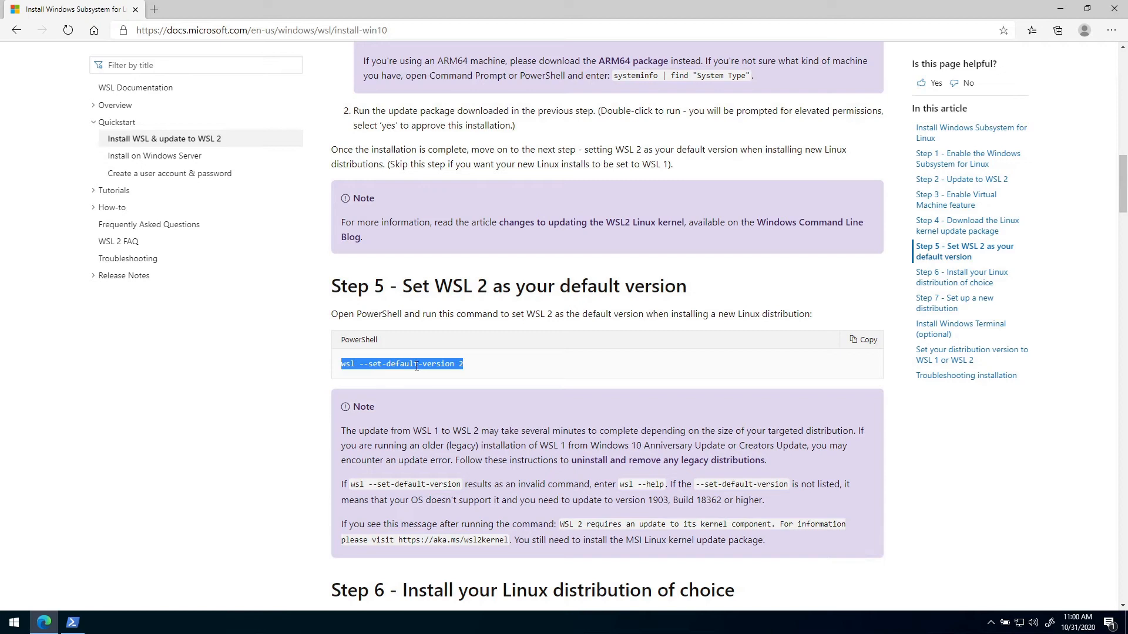
pyautogui.rightClick(416, 364)
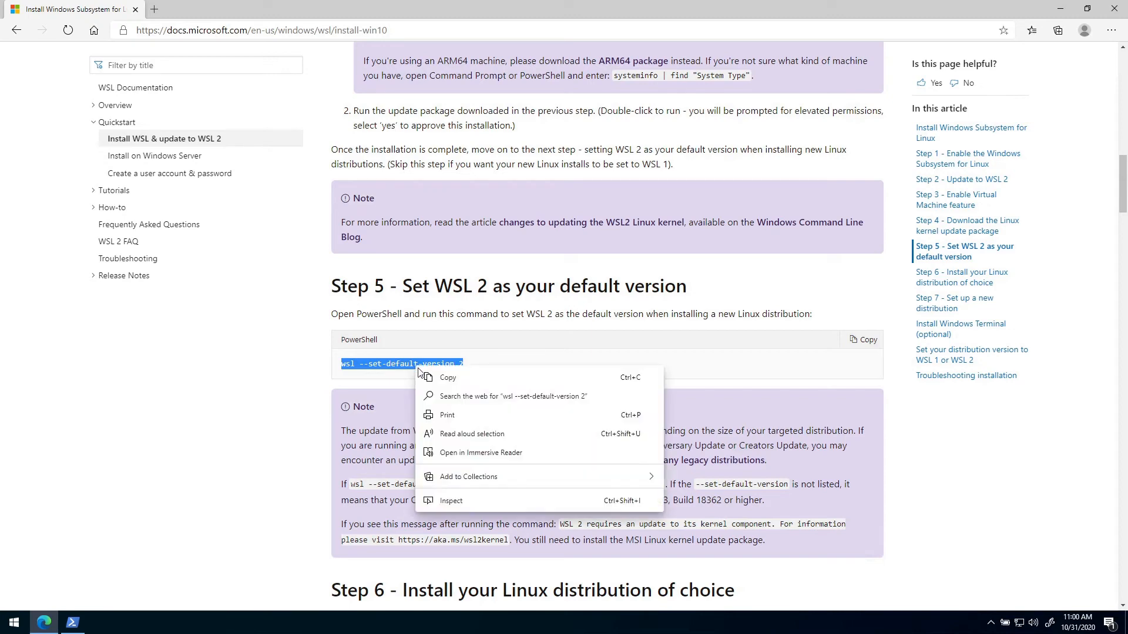
pyautogui.click(72, 622)
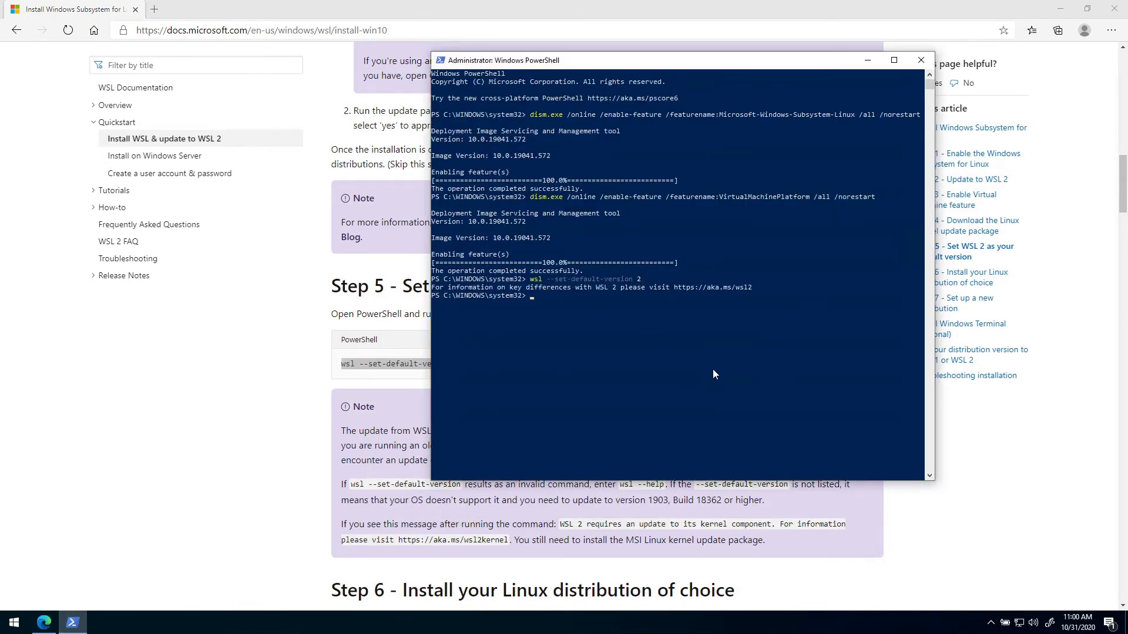
pyautogui.moveTo(253, 427)
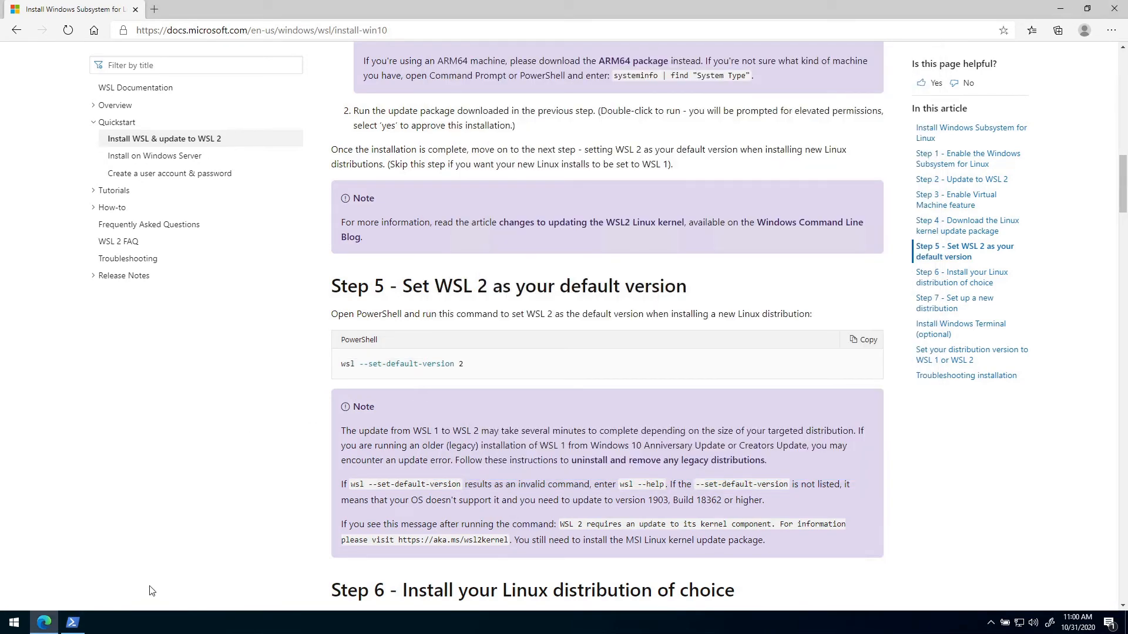
# Launch Microsoft Store from Start and maximize its window
pyautogui.scroll(-3)
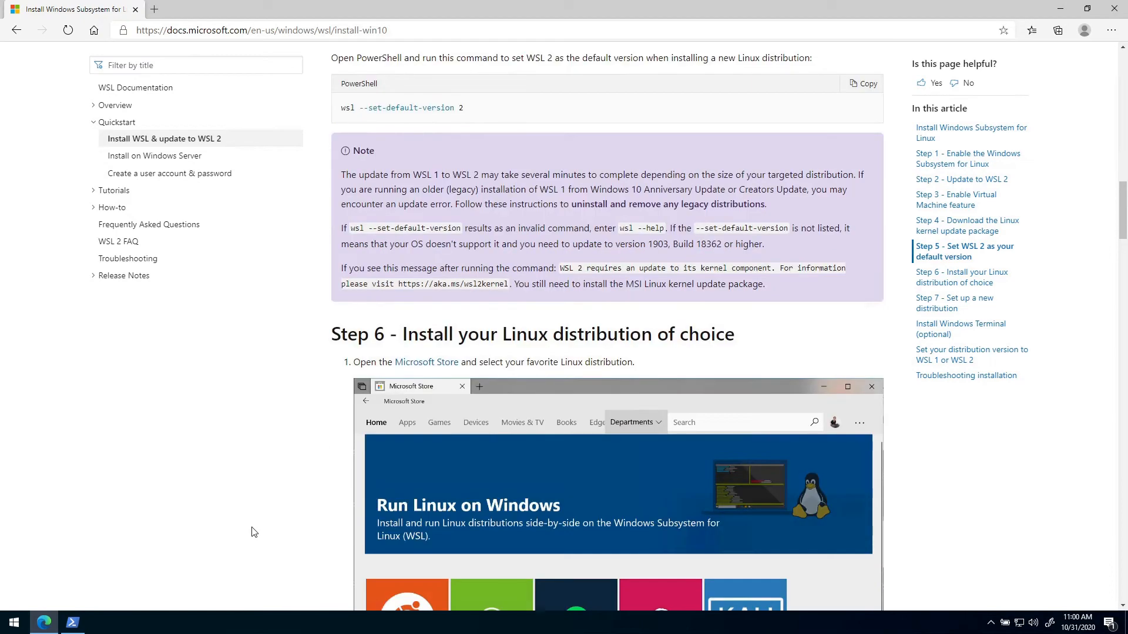
pyautogui.click(14, 622)
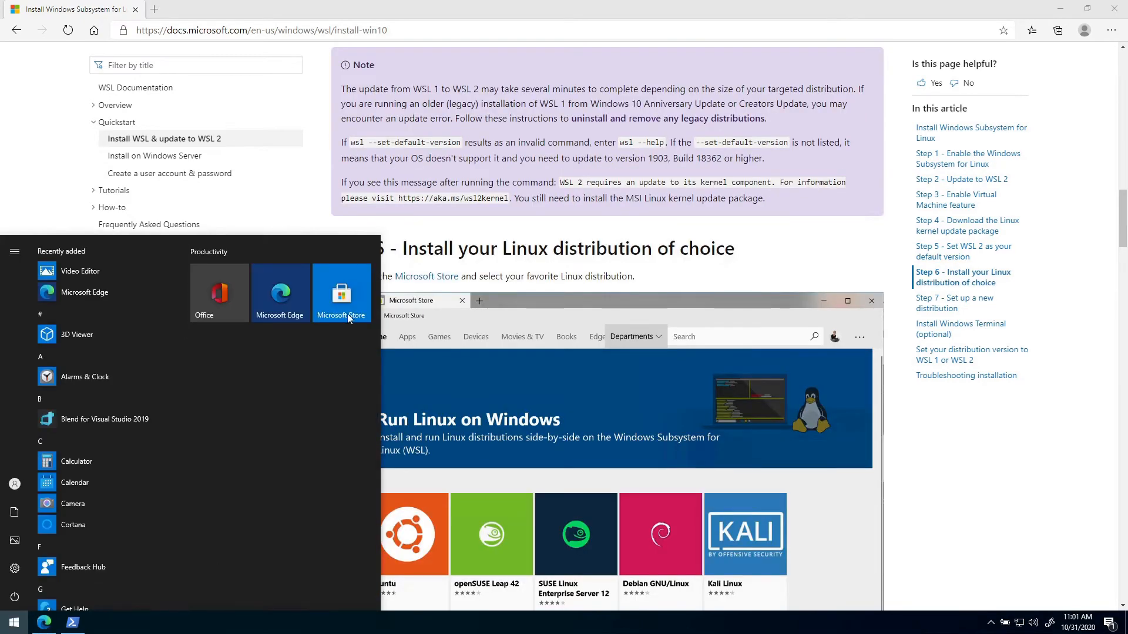
pyautogui.click(341, 292)
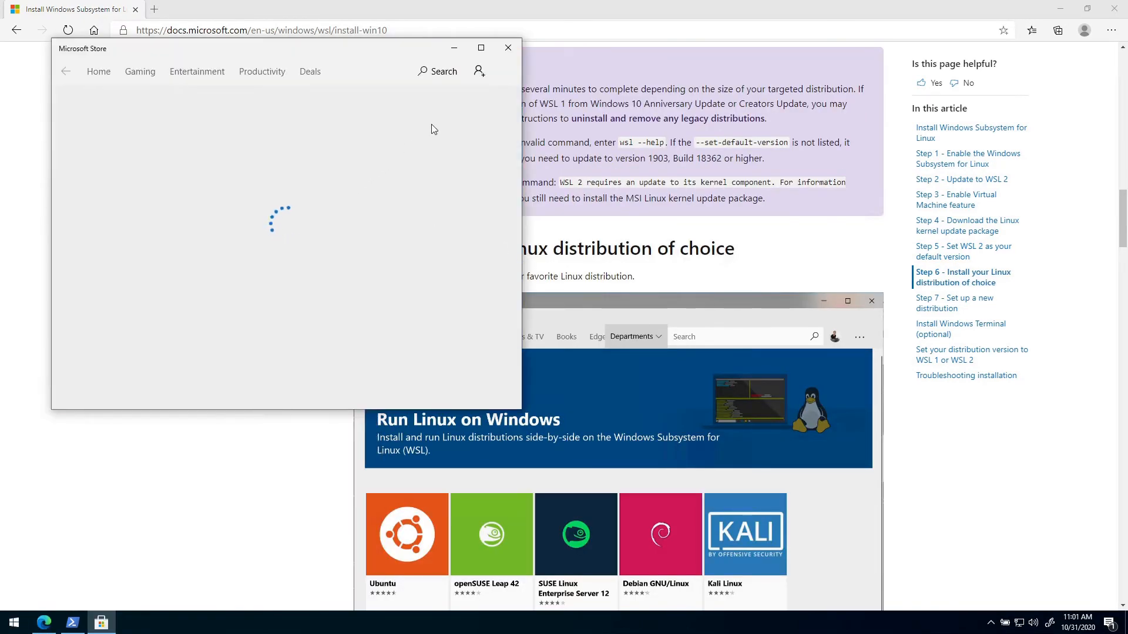
pyautogui.moveTo(441, 76)
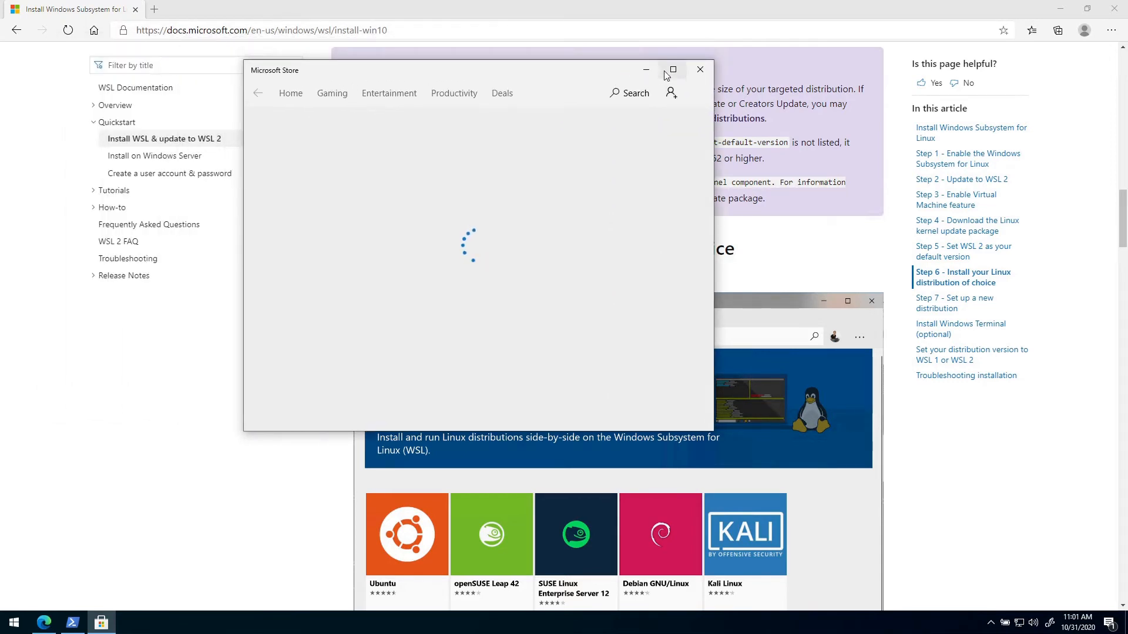
pyautogui.click(673, 68)
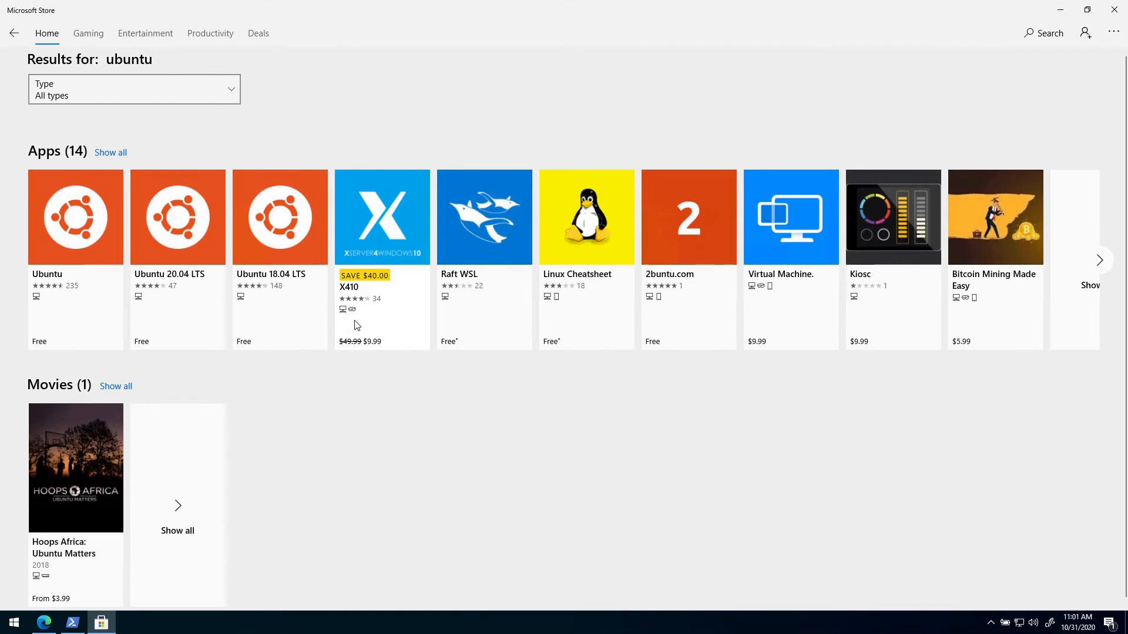
pyautogui.moveTo(274, 238)
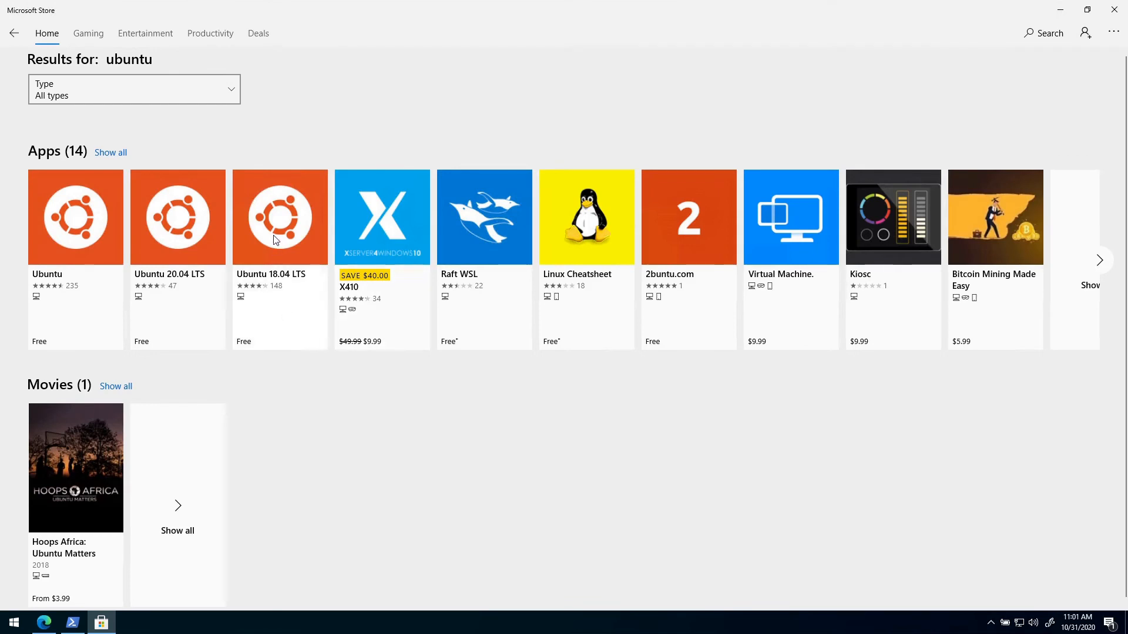
# Install Ubuntu 18.04 LTS from its Store page, dismissing the sign-in prompt
pyautogui.click(279, 216)
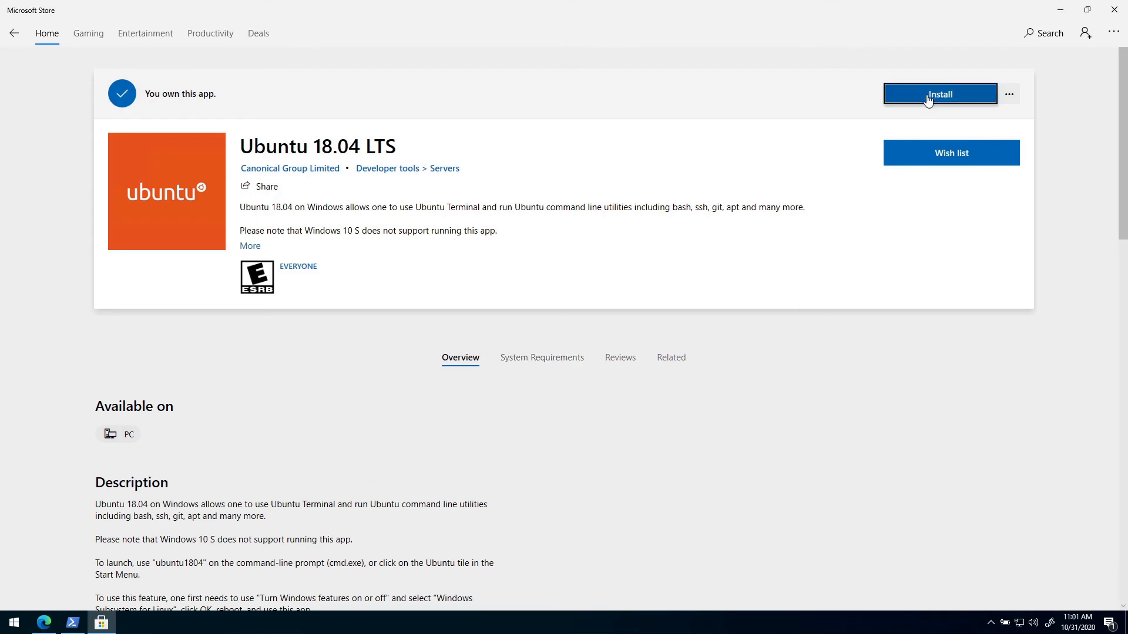
pyautogui.click(939, 94)
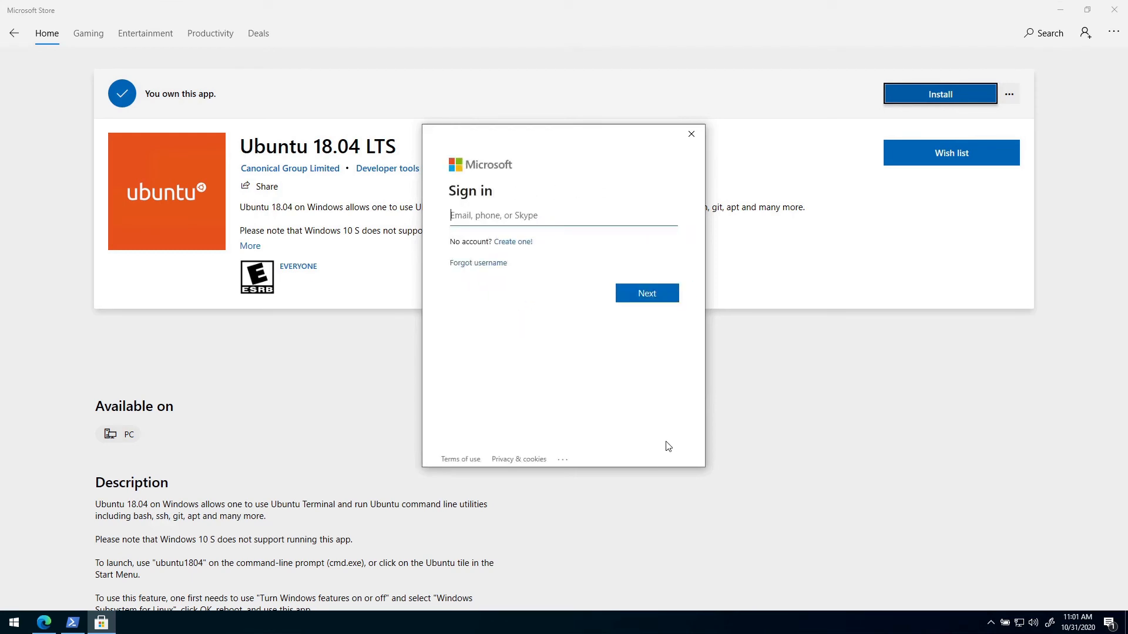
pyautogui.moveTo(692, 135)
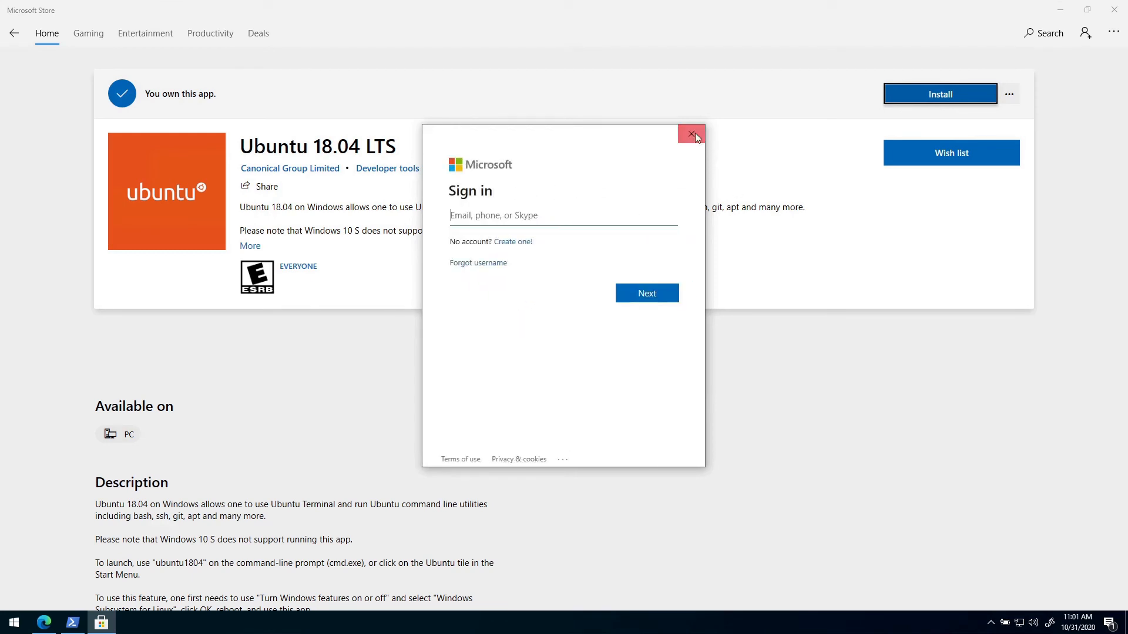
pyautogui.click(690, 134)
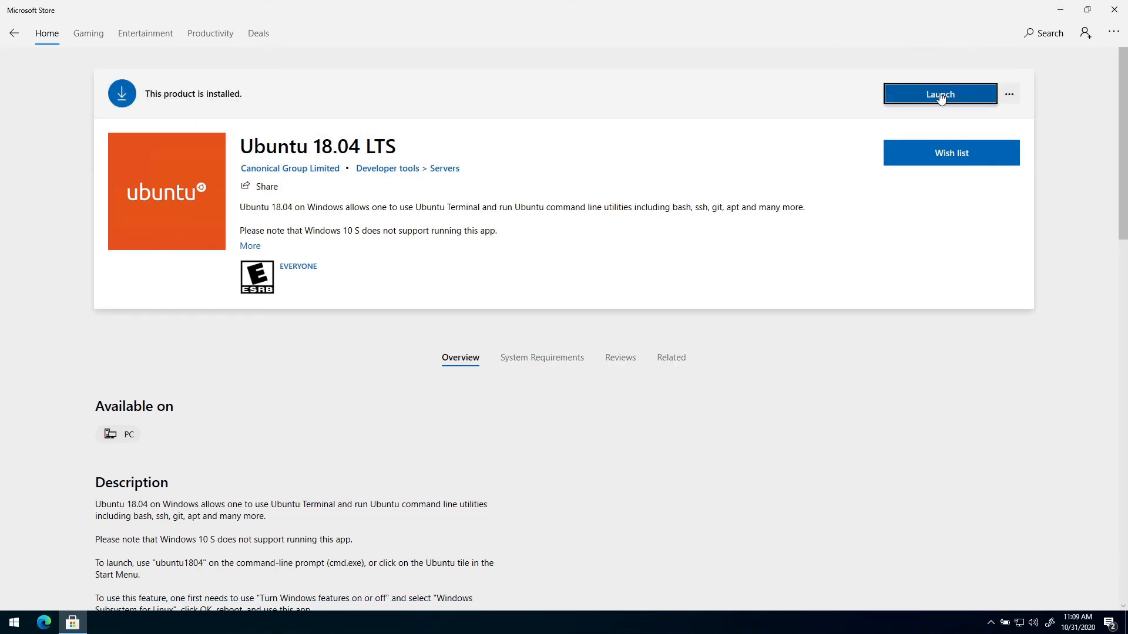
pyautogui.click(939, 94)
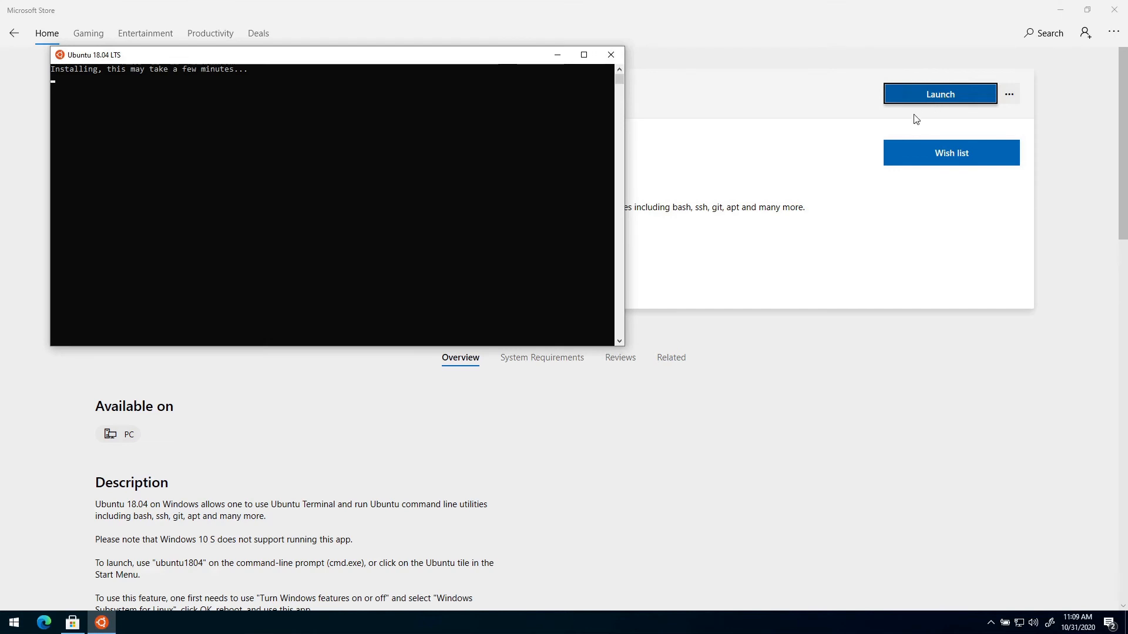
pyautogui.moveTo(885, 123)
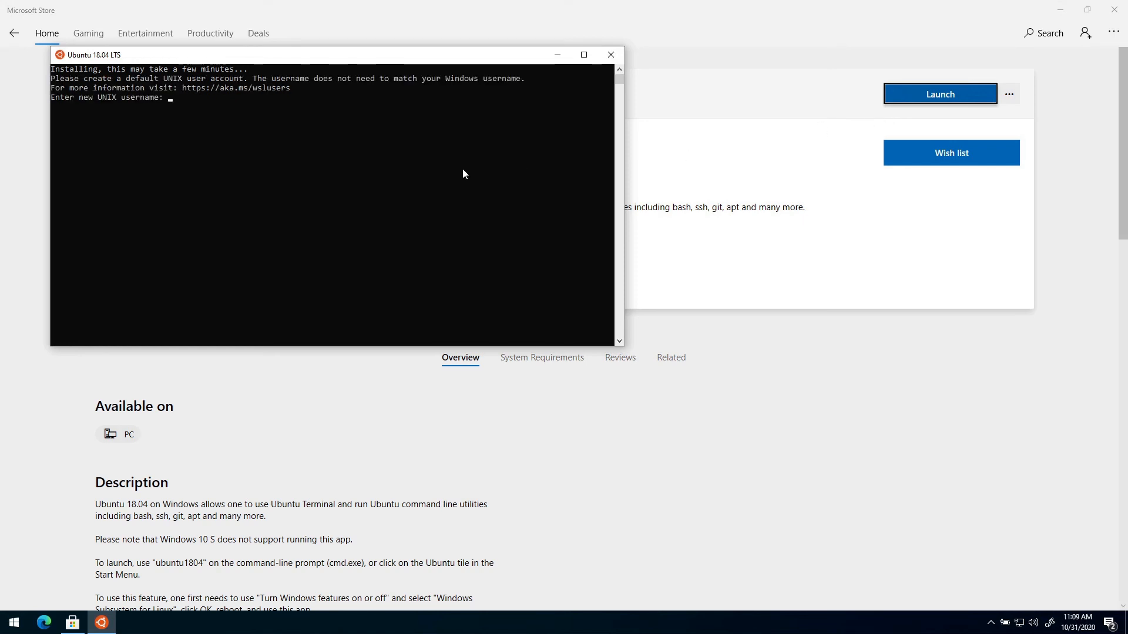
pyautogui.moveTo(227, 161)
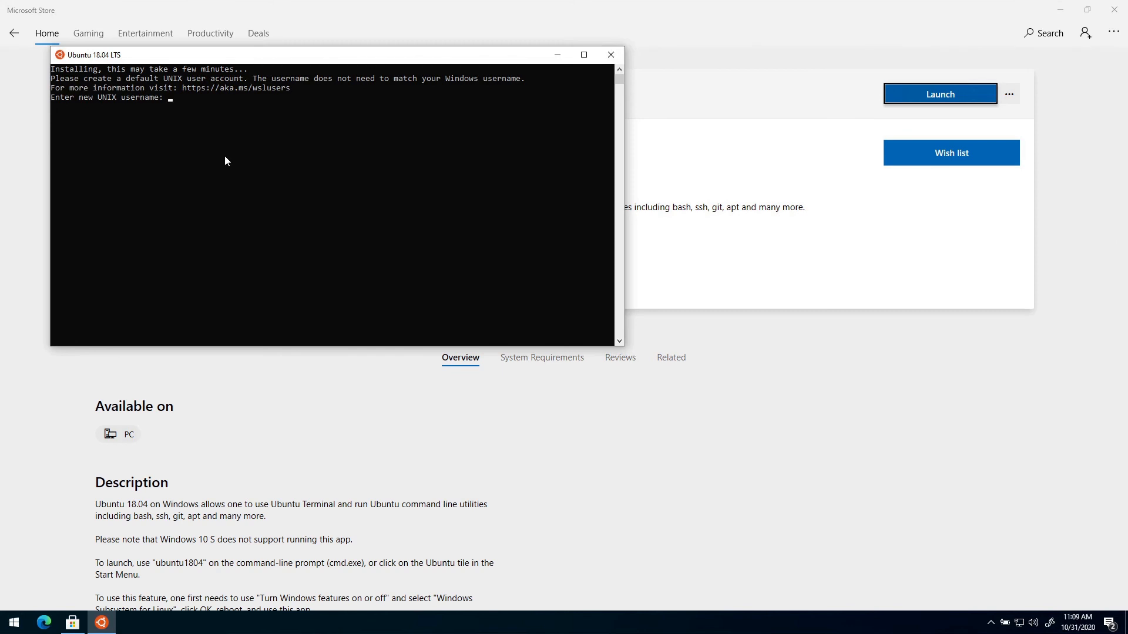
pyautogui.write('e')
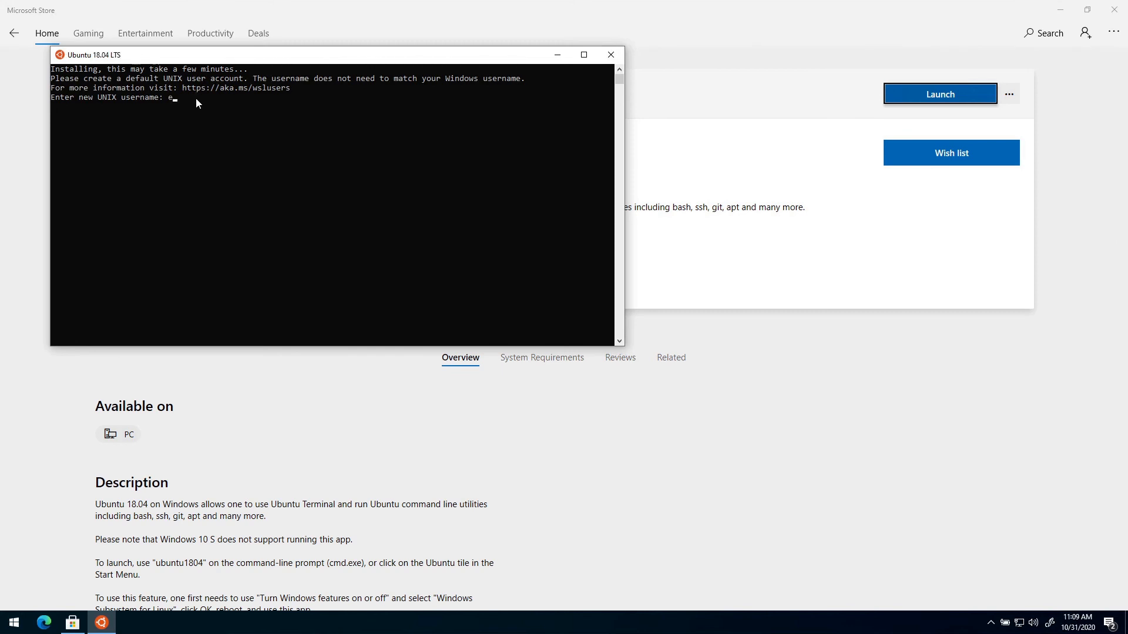
pyautogui.write('milvidmark')
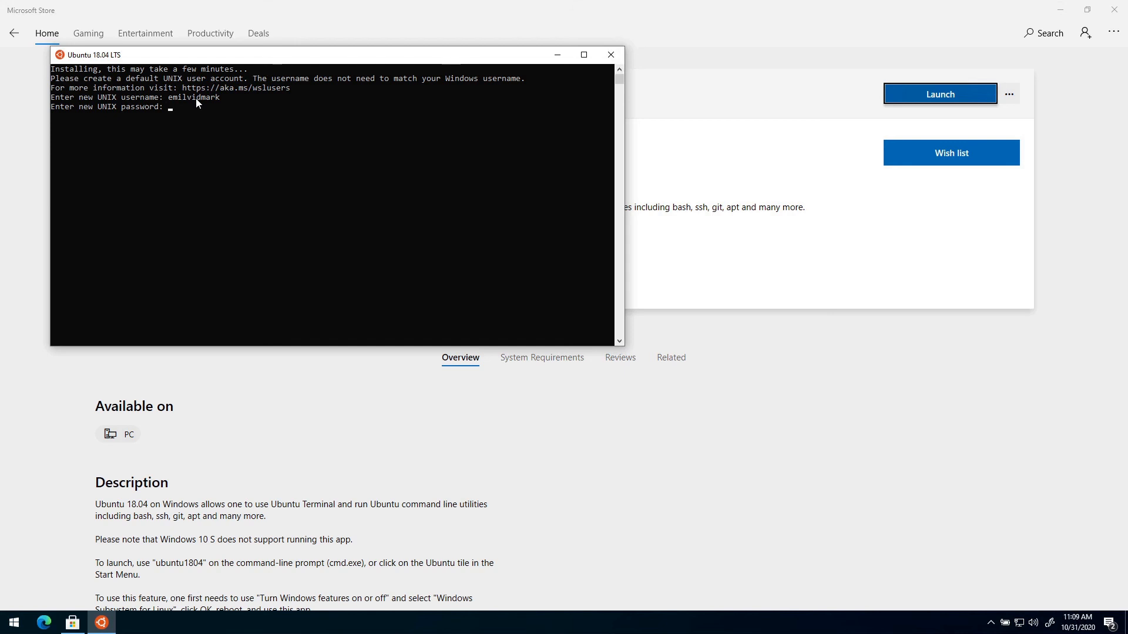
pyautogui.press('Enter')
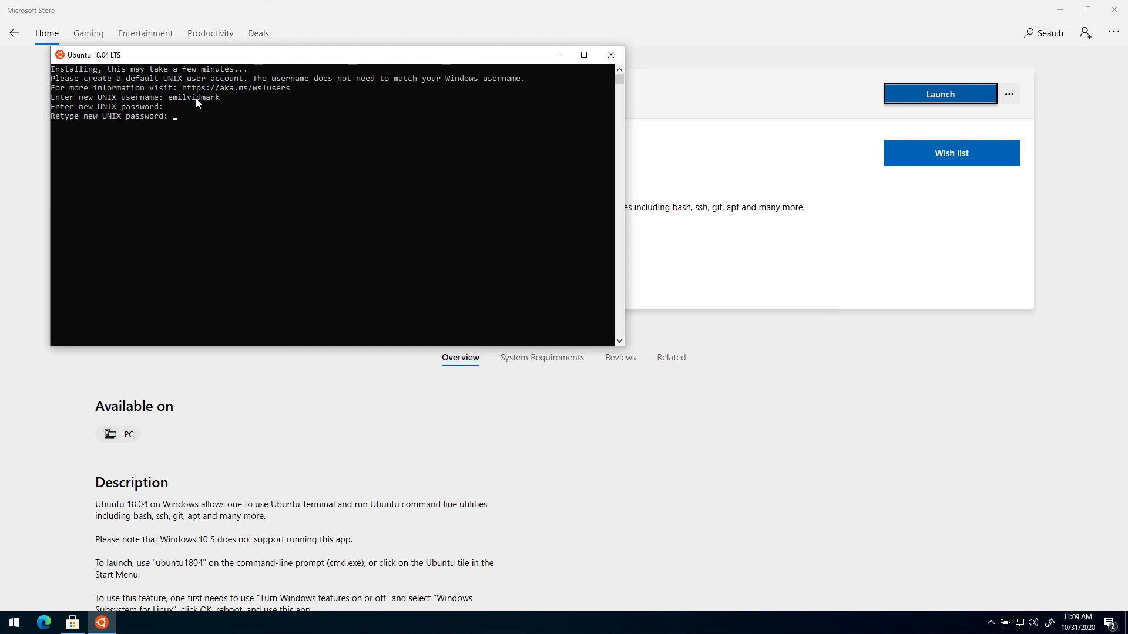